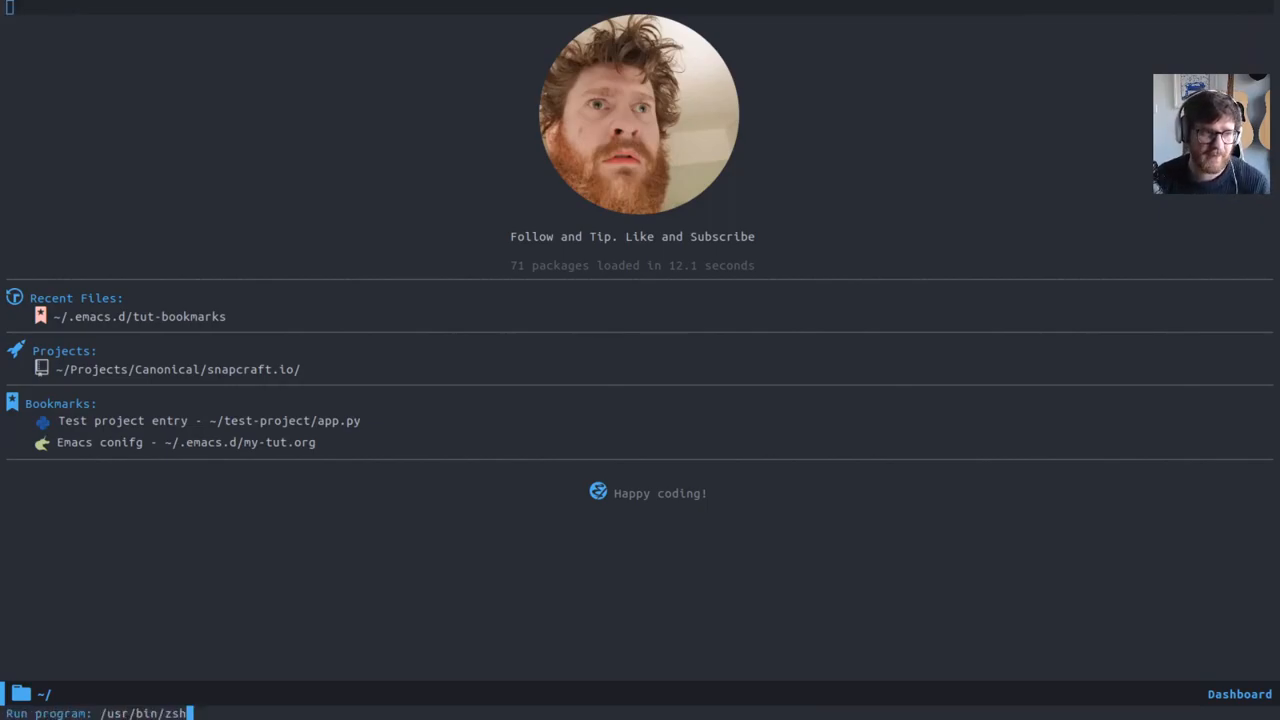
Step: Start an M-x term session with /usr/bin/zsh and run echo "test" inside it
key("Return")
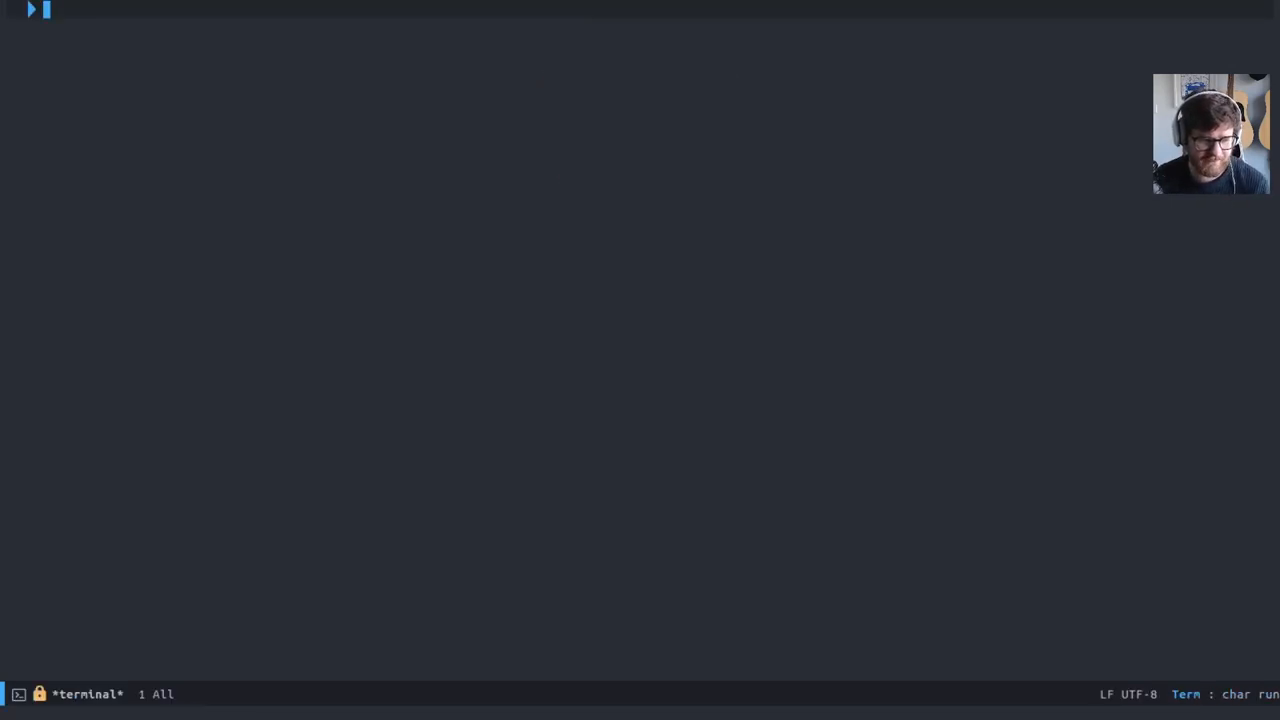
type("echo \"test")
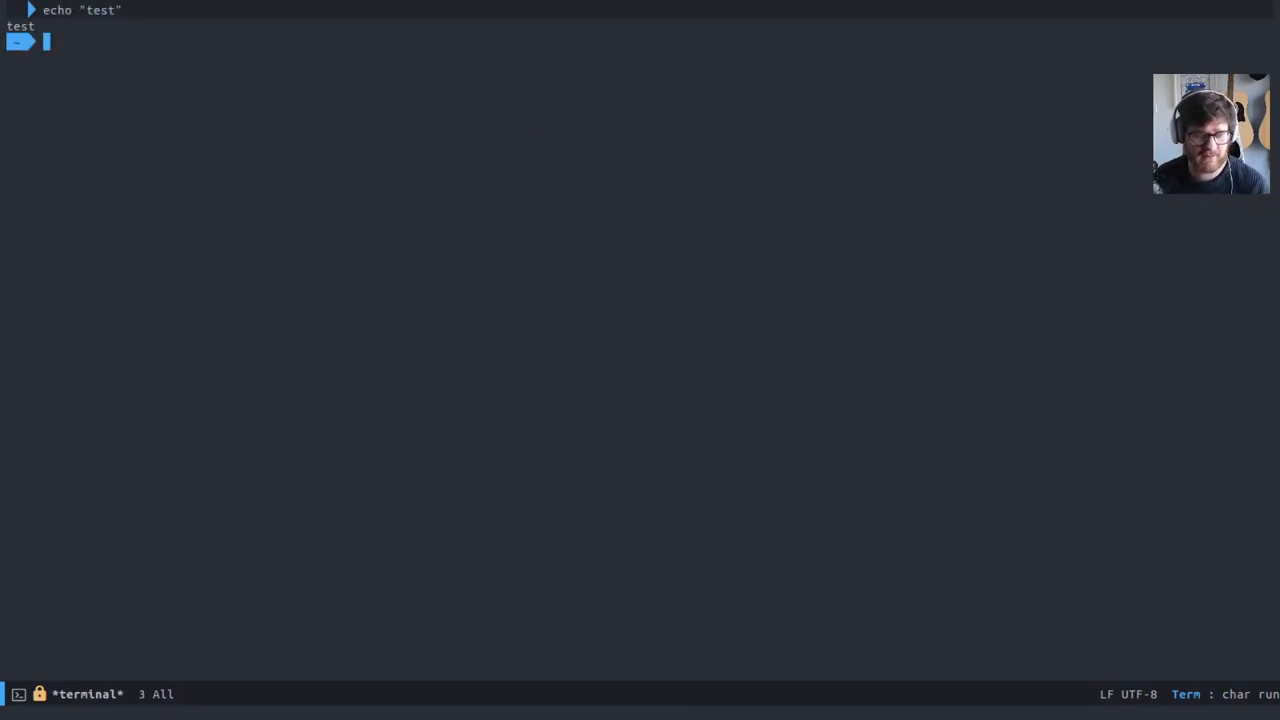
key("C-x b")
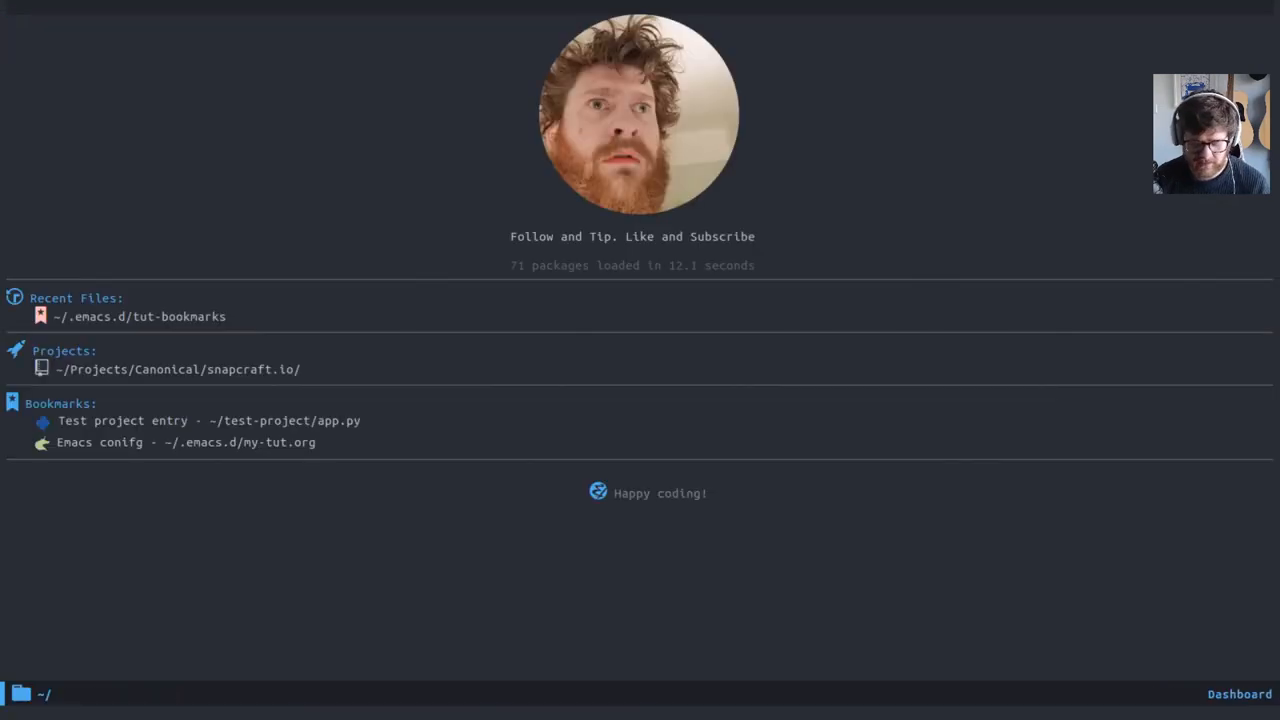
type("/usr/bin/zsh")
type("echo \"test")
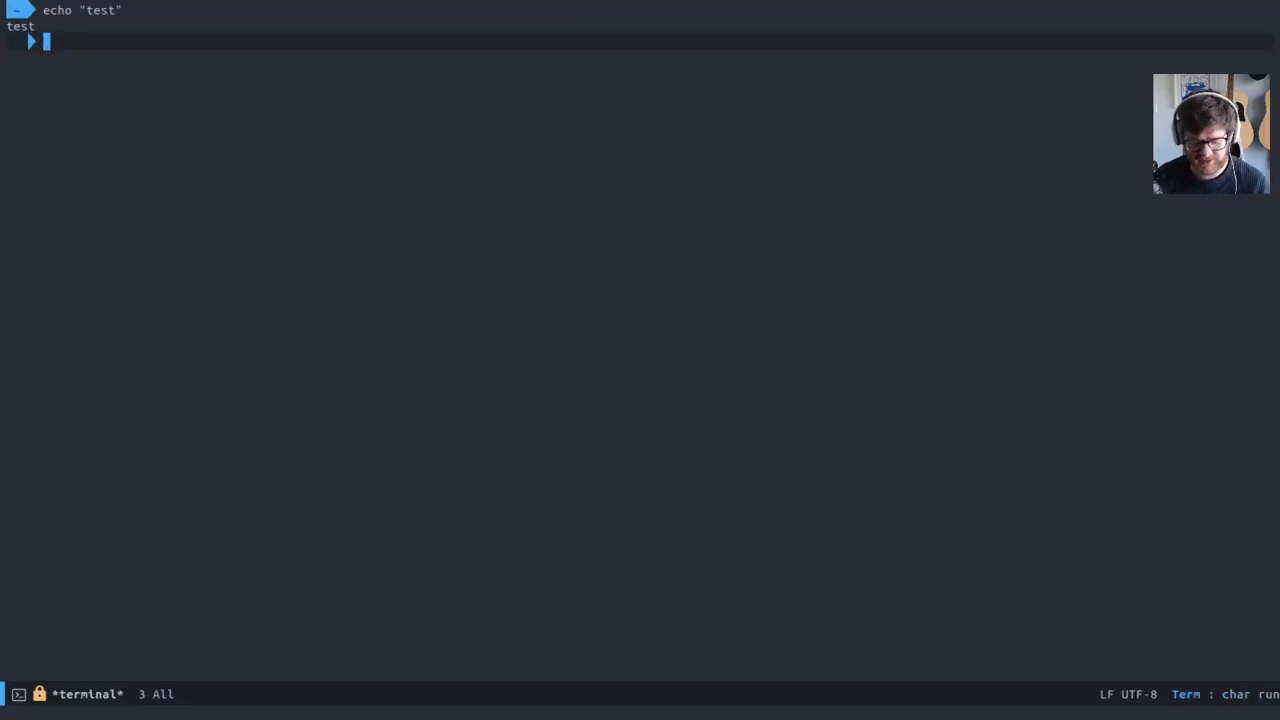
type("exit")
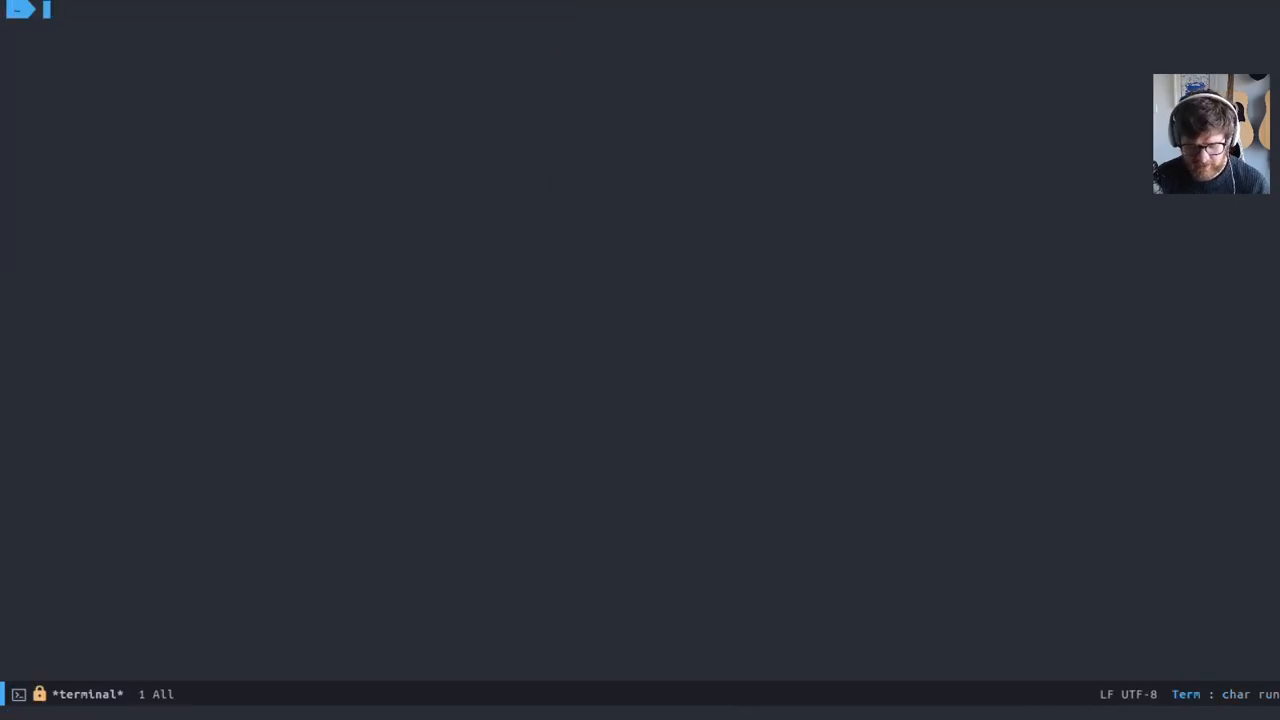
Step: In line mode rename the buffer to test-terminal, then return to character mode
key("C-x C-j")
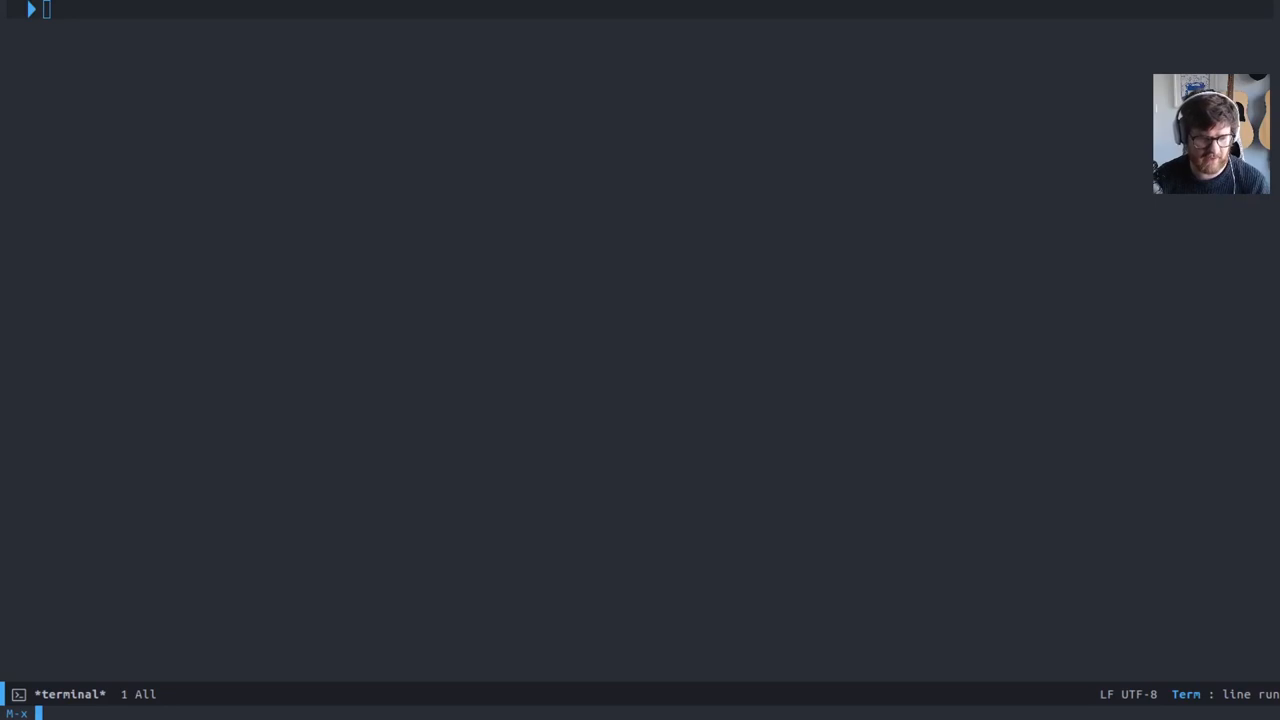
type("rename-buffer")
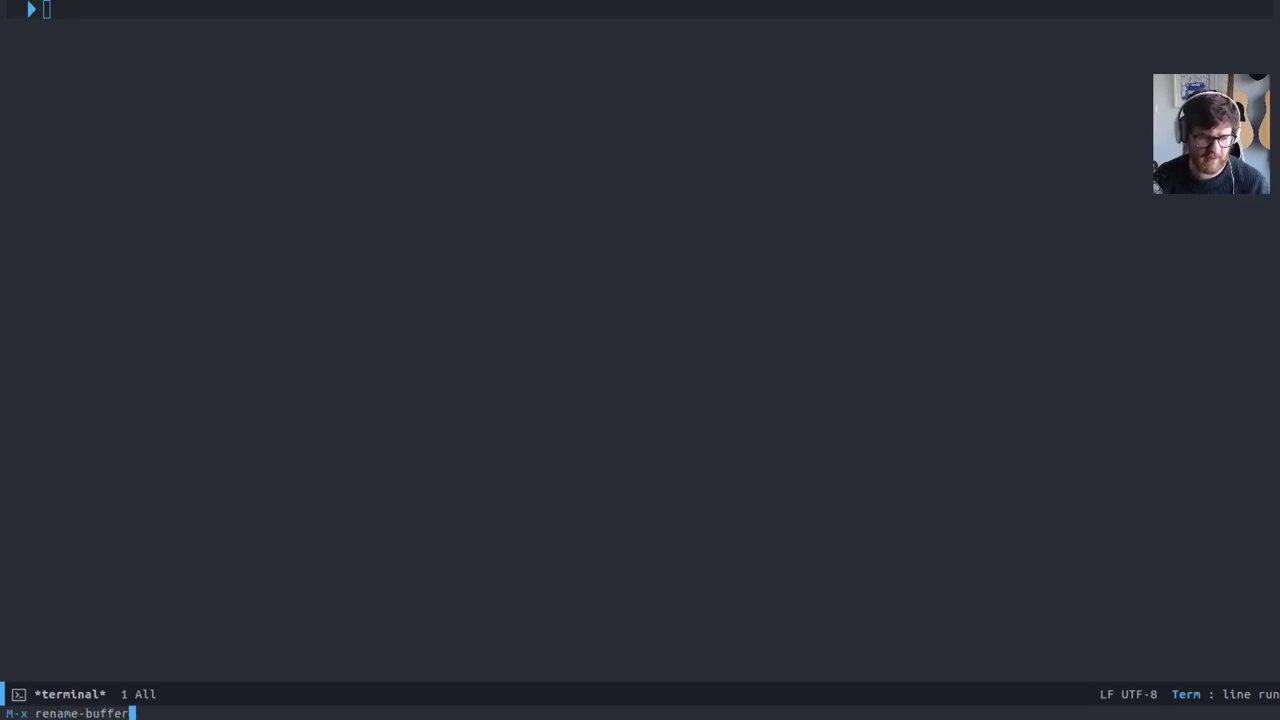
type("test")
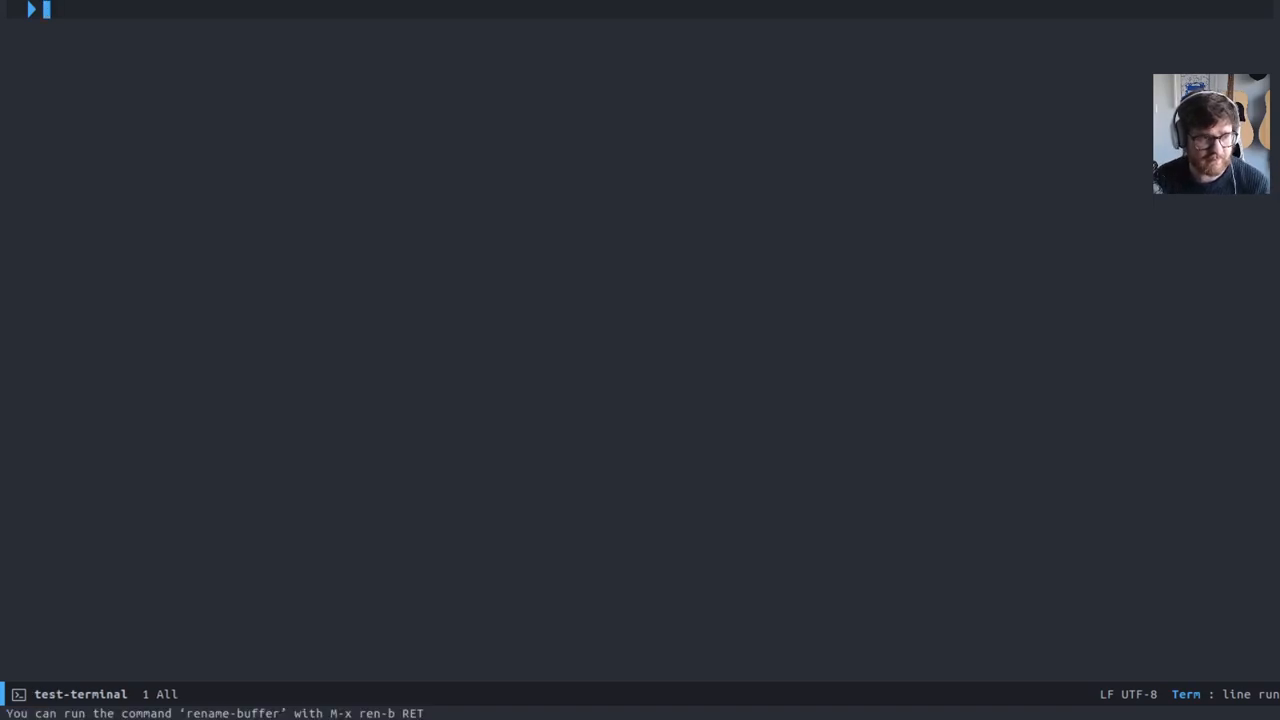
key("C-x C-k")
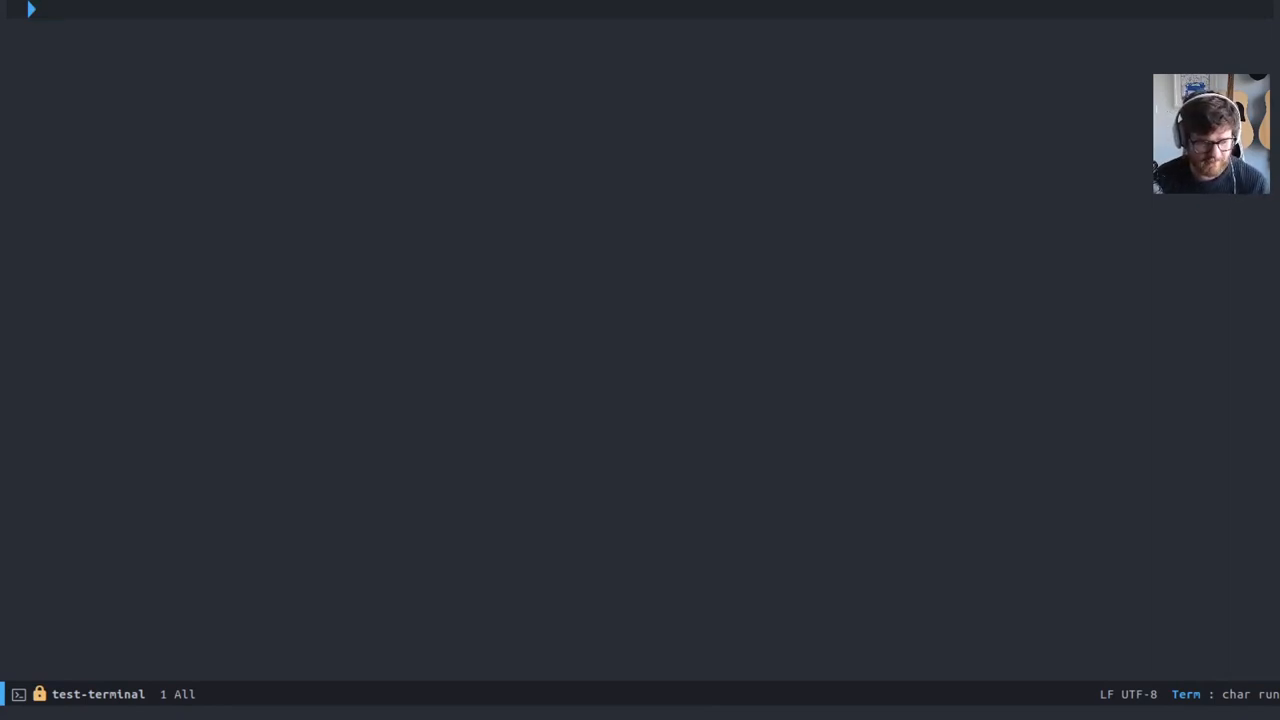
type("exit")
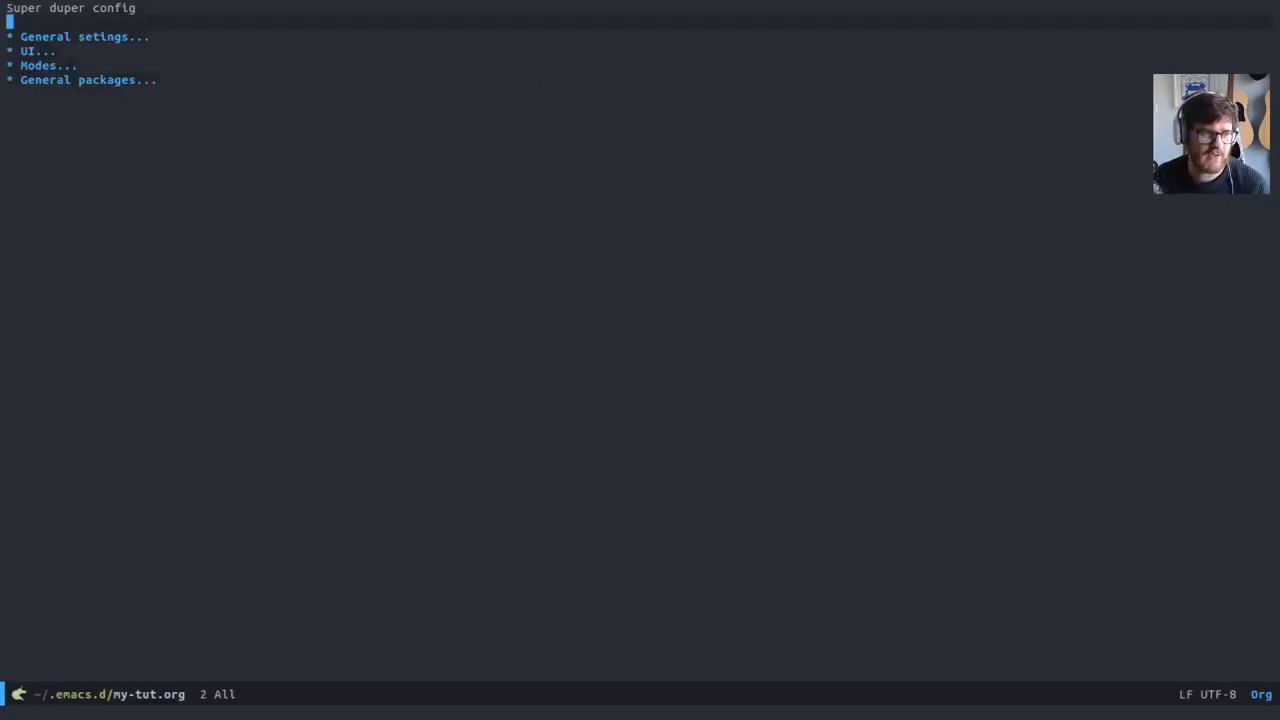
Step: View the named-term defun in named-term.el and switch back to my-tut.org
key("End")
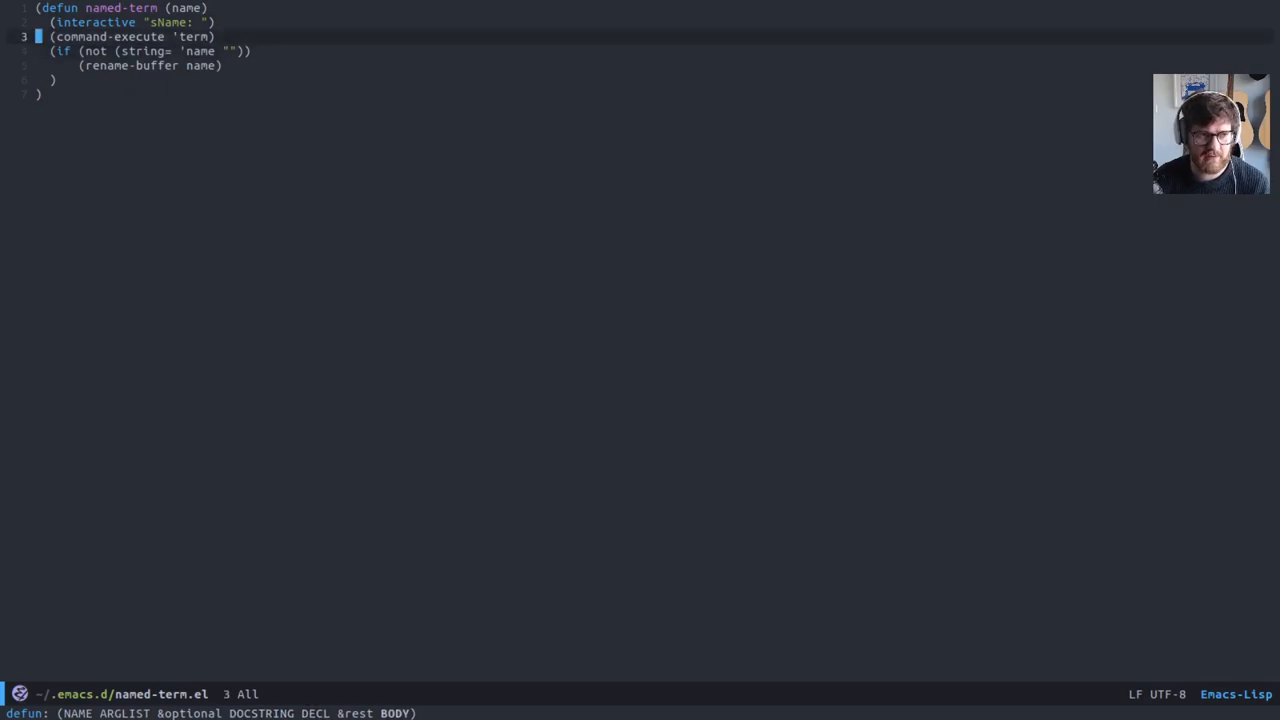
key("Down")
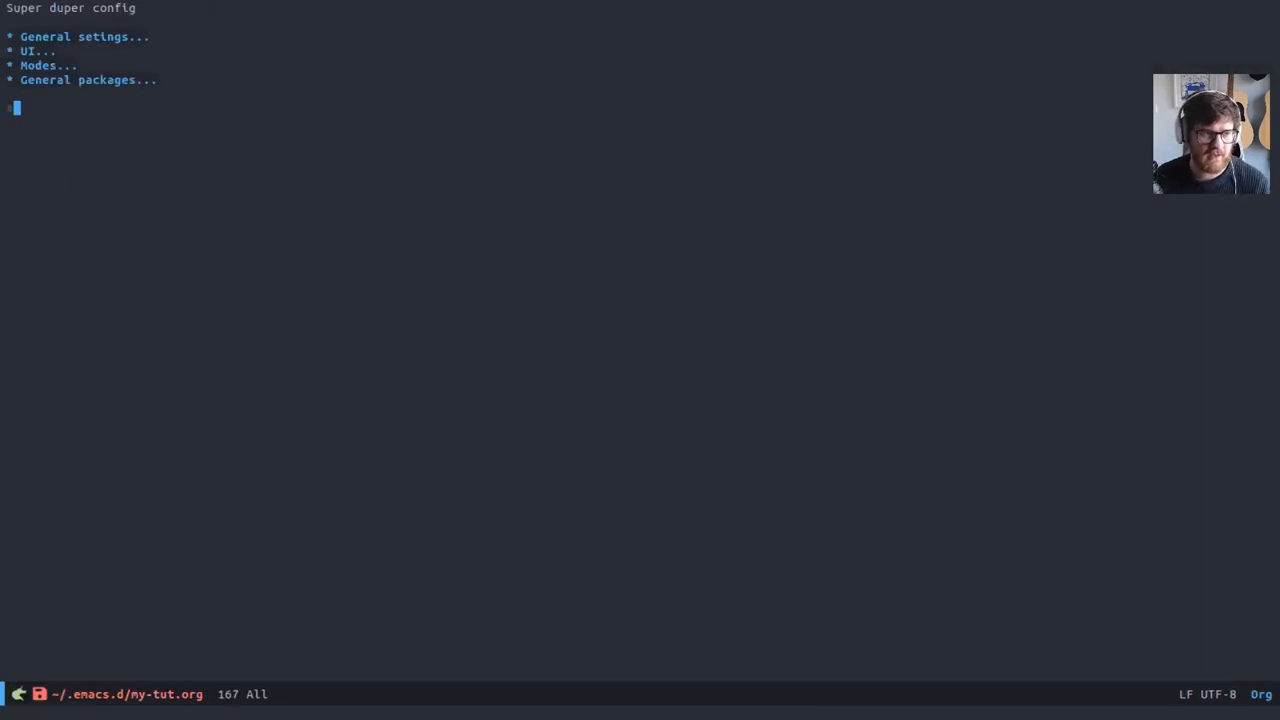
Step: Add an emacs-lisp #+BEGIN_SRC / #+END_SRC block to my-tut.org
type("#+BEG")
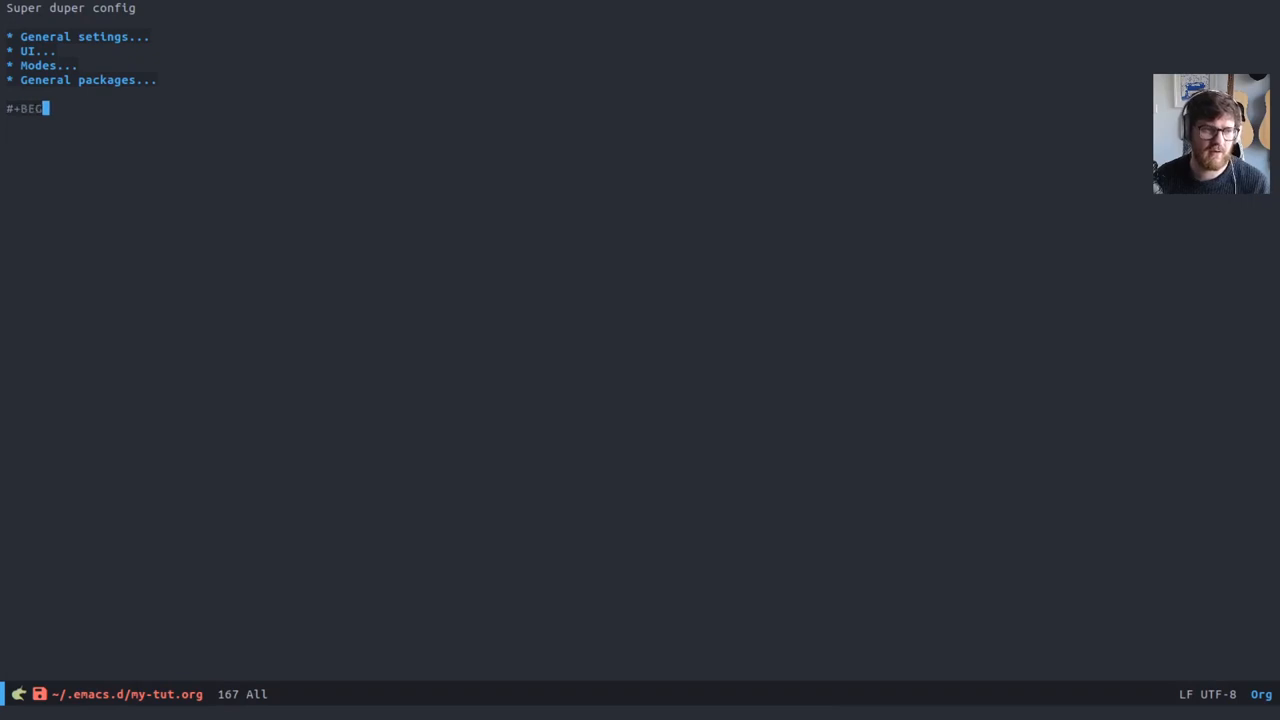
type("IN_SRC e")
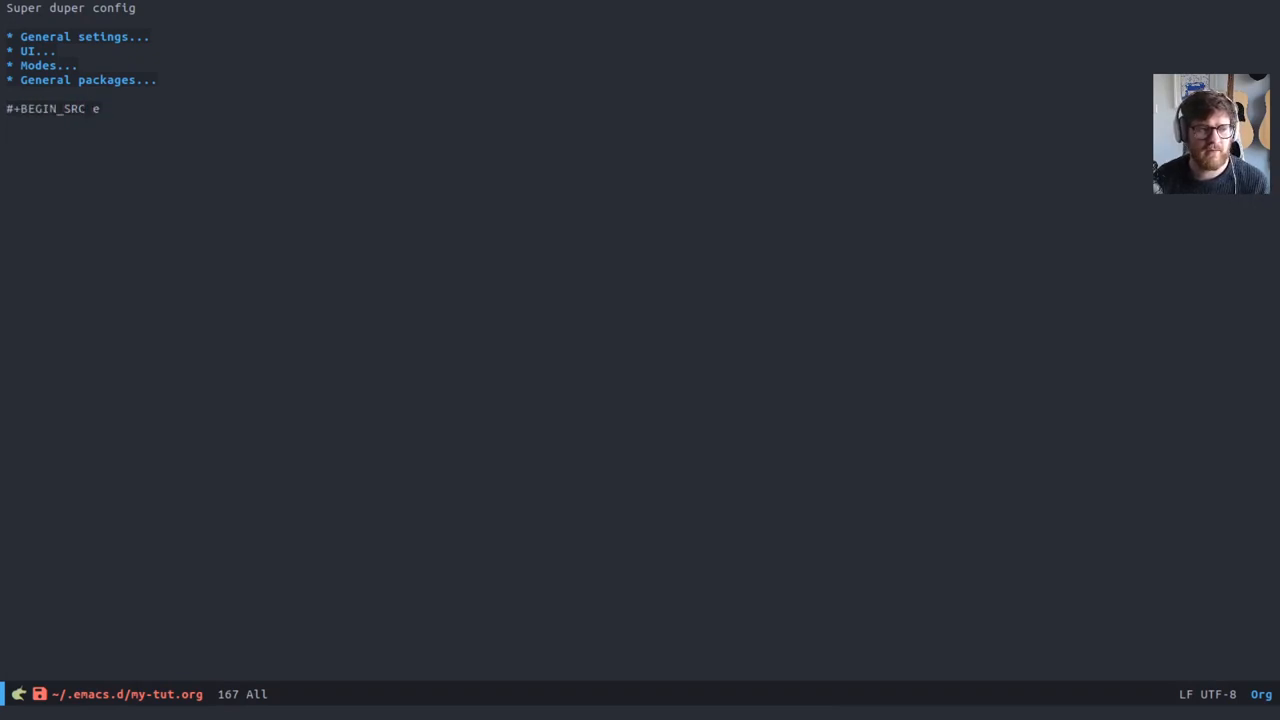
type("macs-lisp")
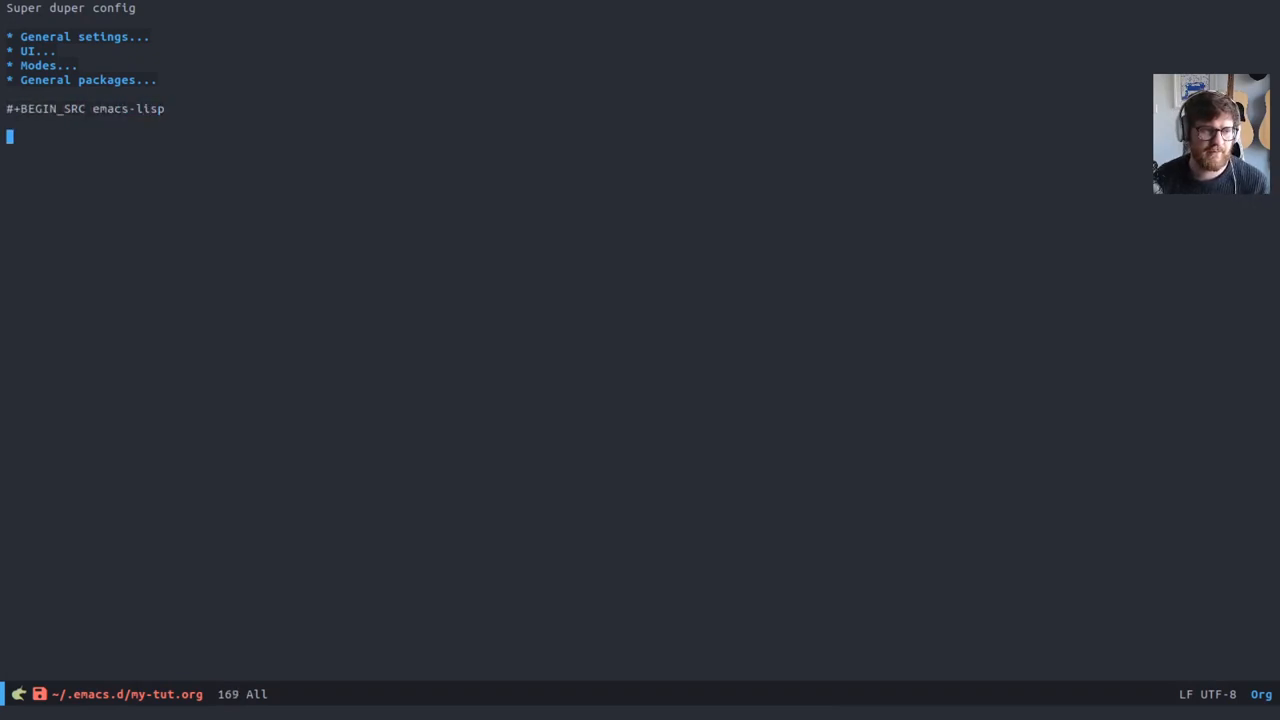
type("#+END_SRC")
left_click(575, 122)
type("(")
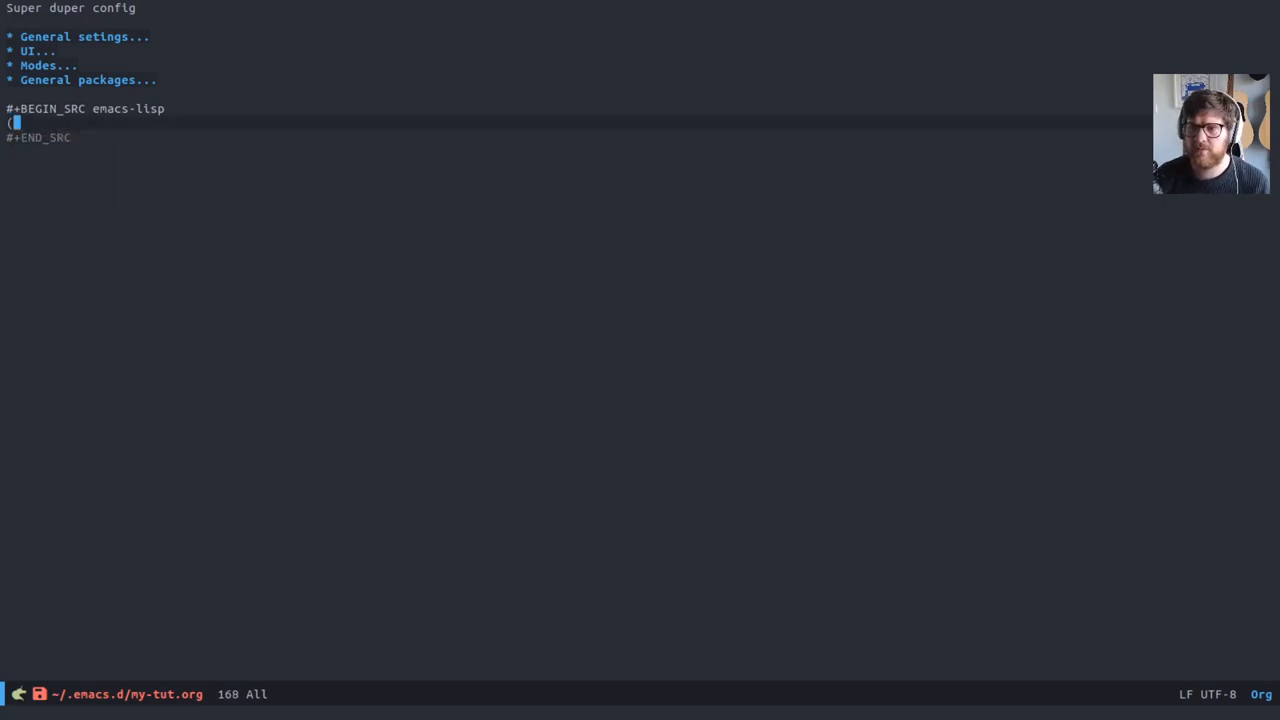
Step: Write (load-file "~/.emacs.d/named-term.el") inside the block and evaluate it
type("l")
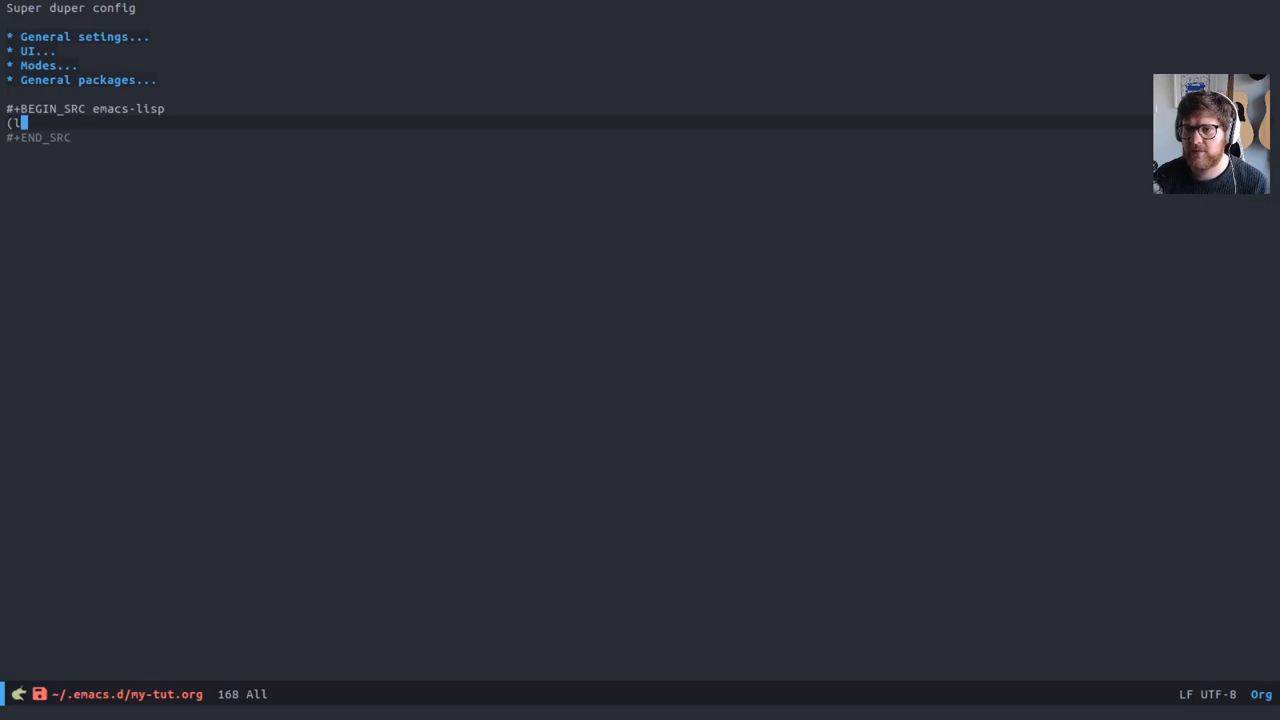
type("load-file")
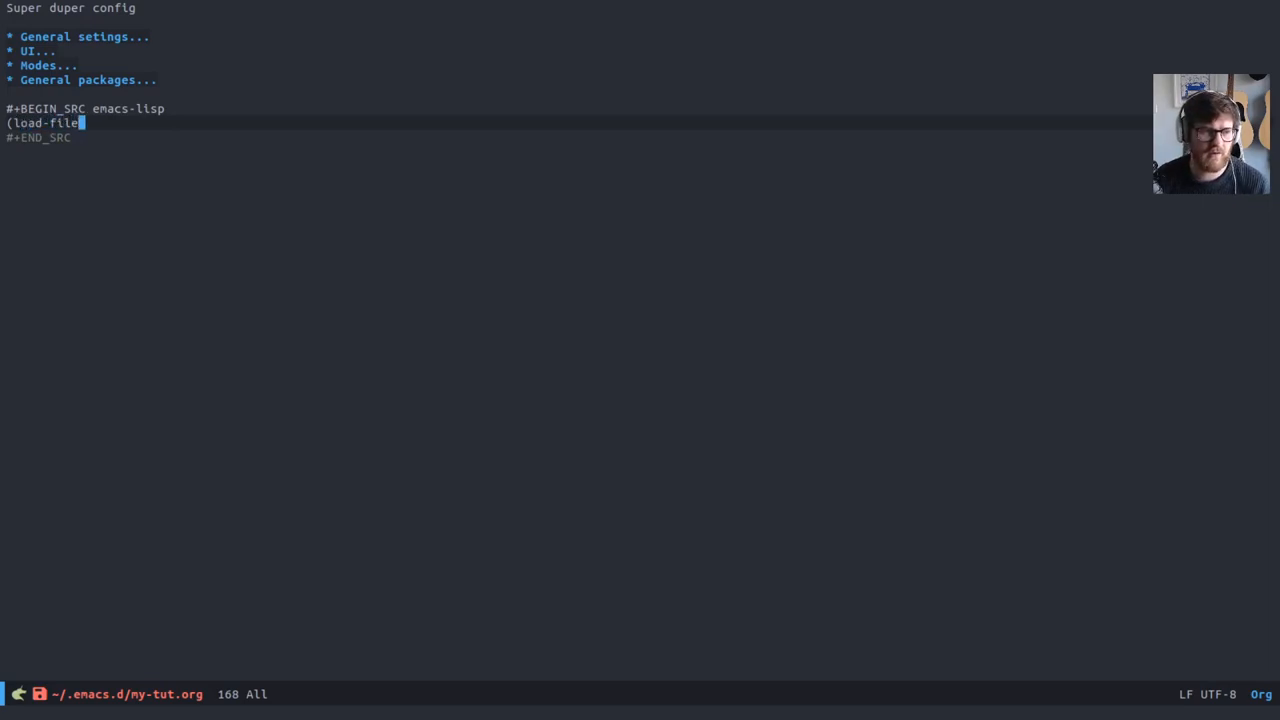
type("\"~/.")
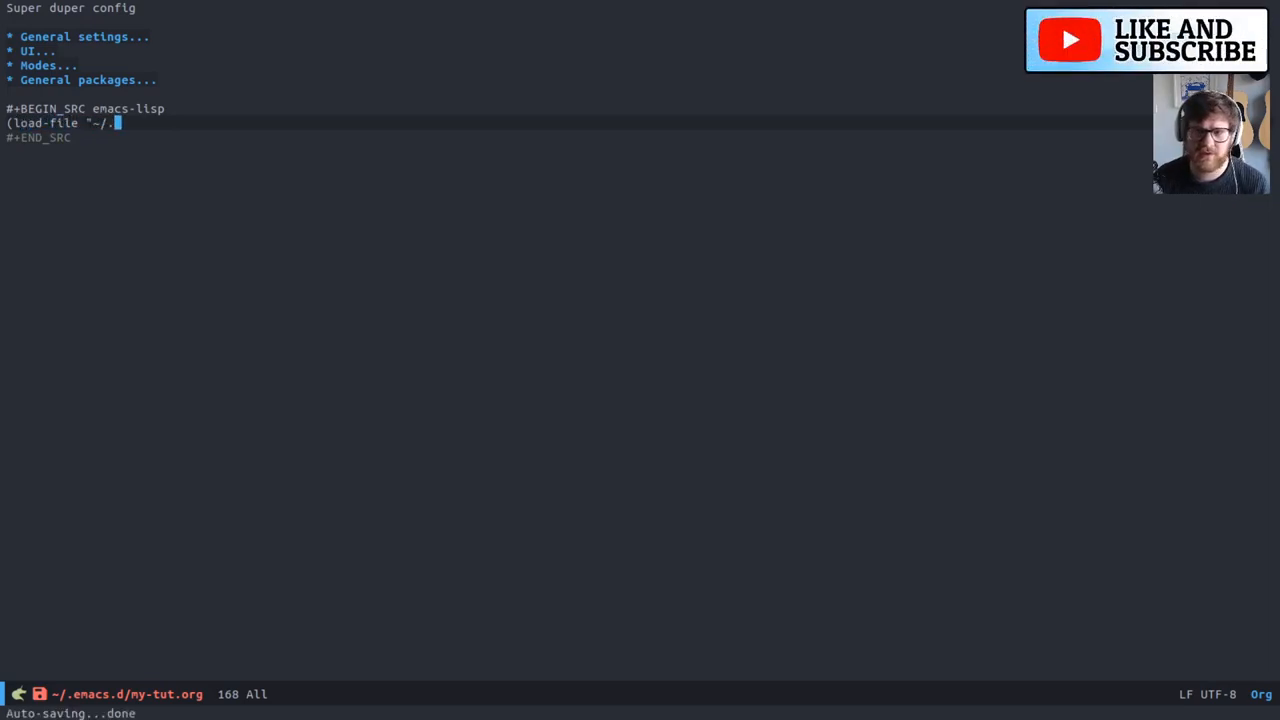
type("emacs.d/")
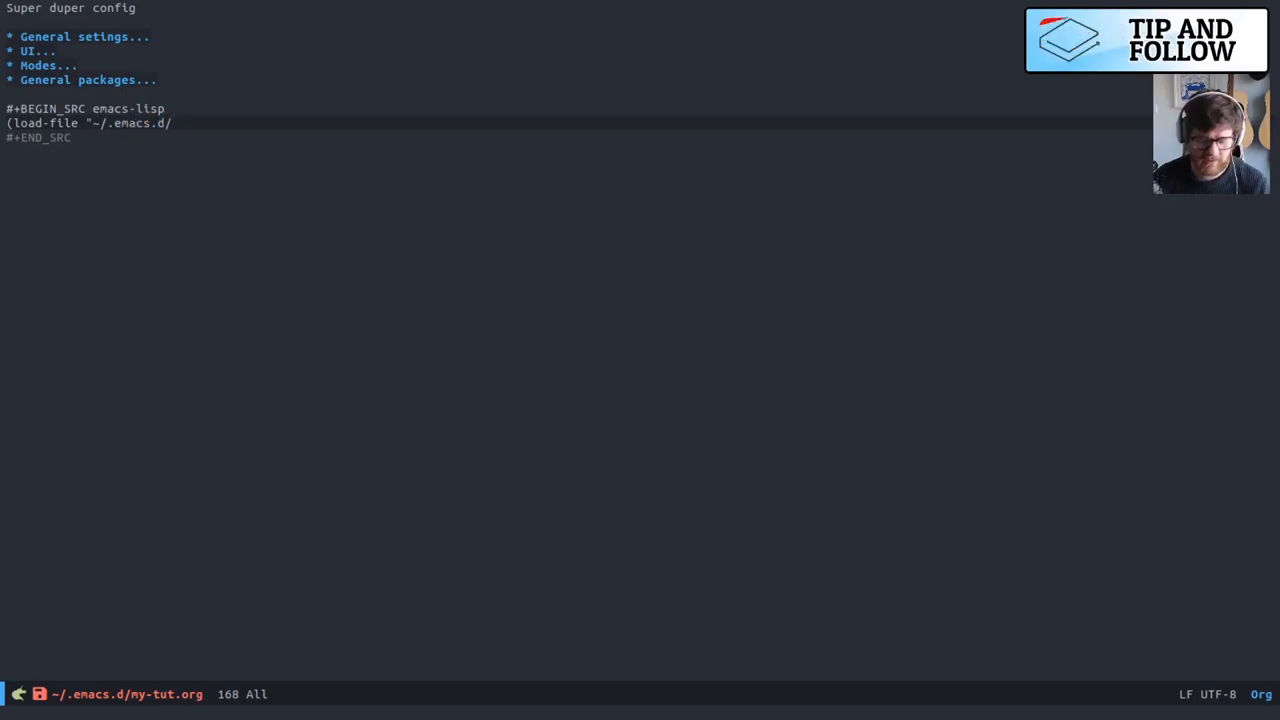
type("named-t")
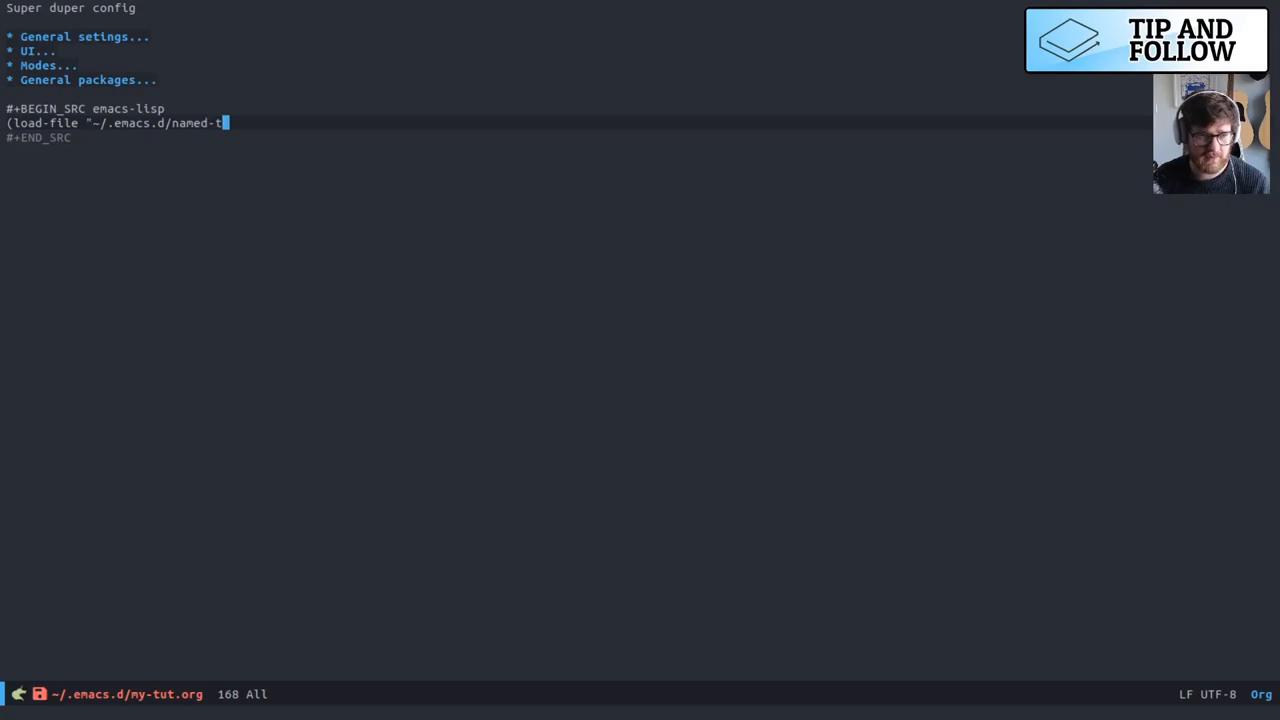
type("erm.el\")")
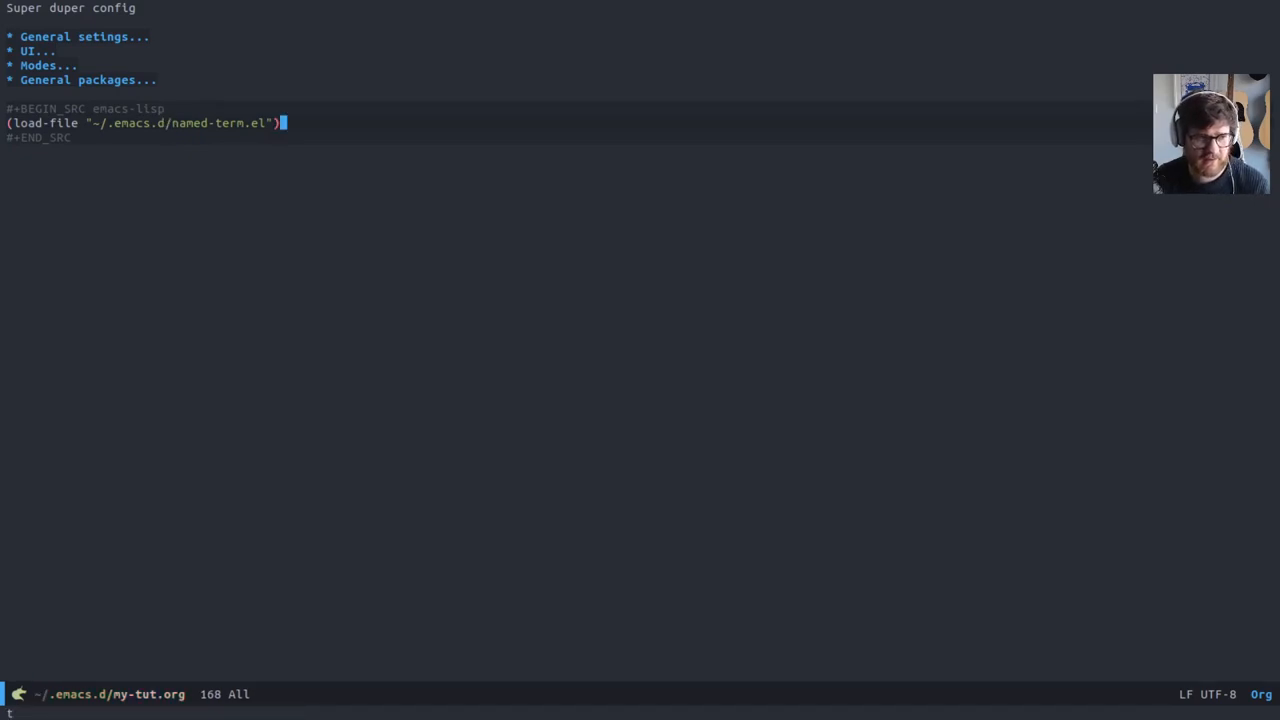
type("named-term")
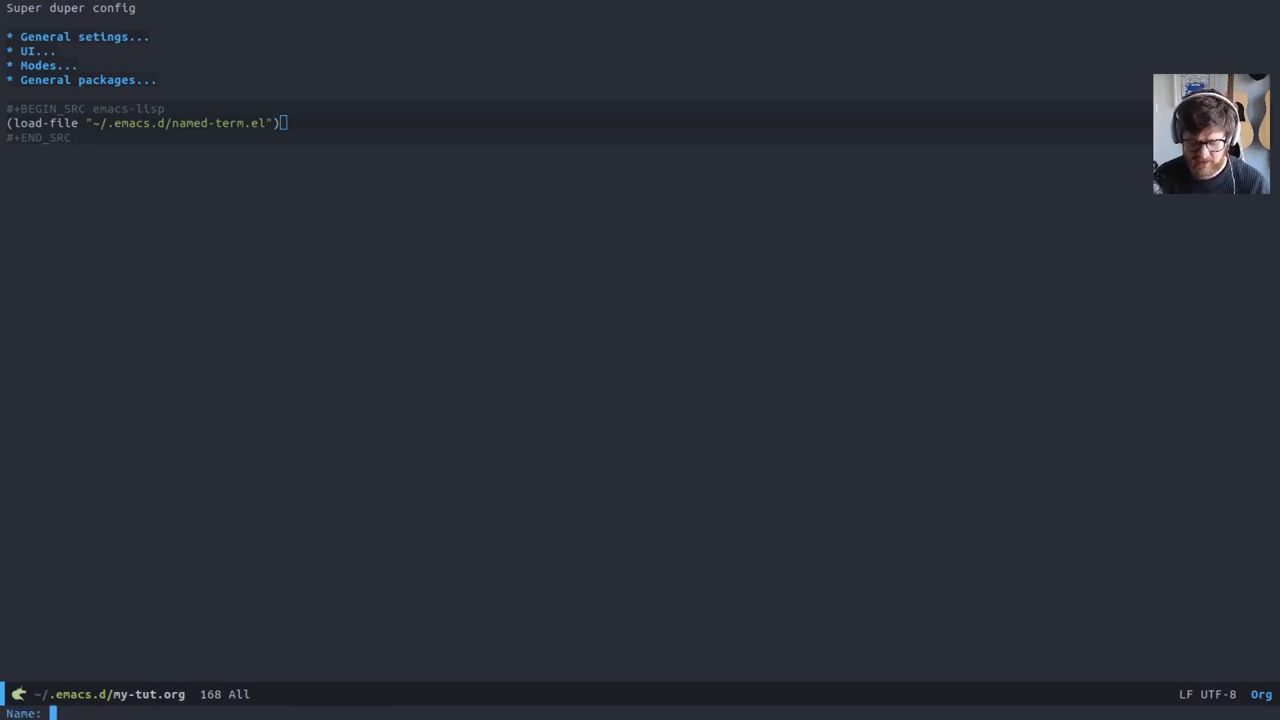
type("named-term")
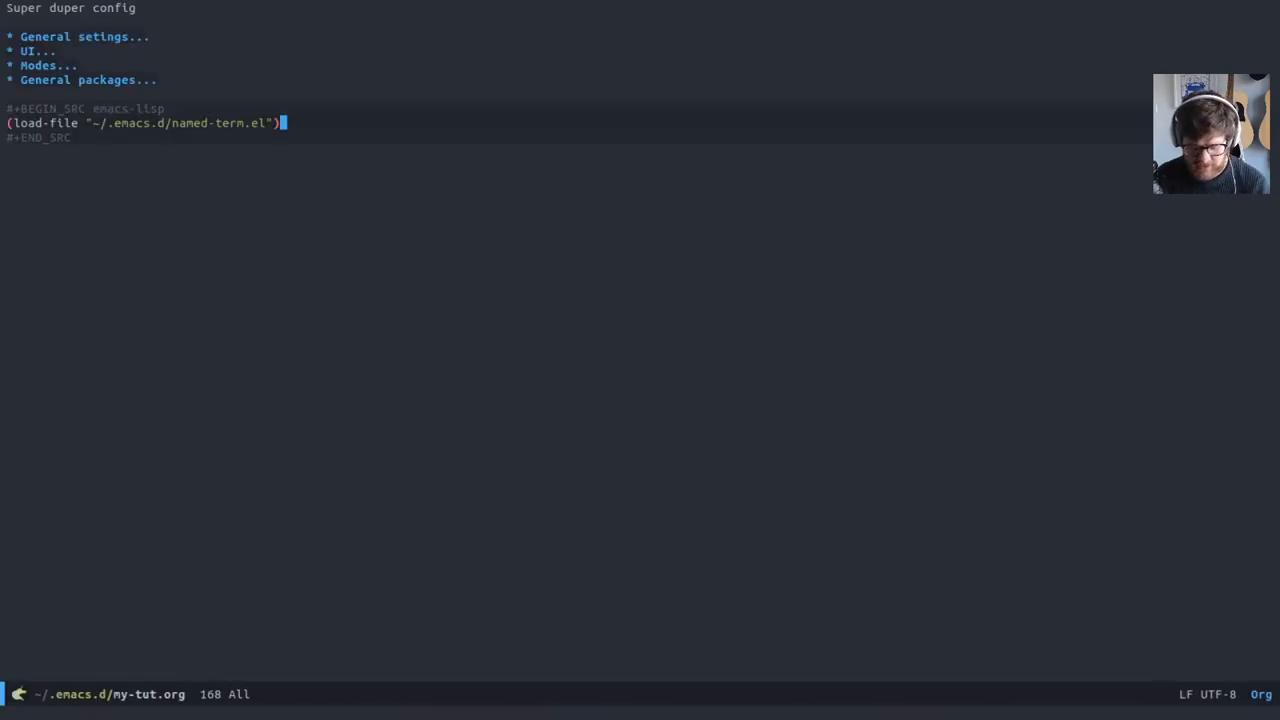
key("Alt+x")
type("(")
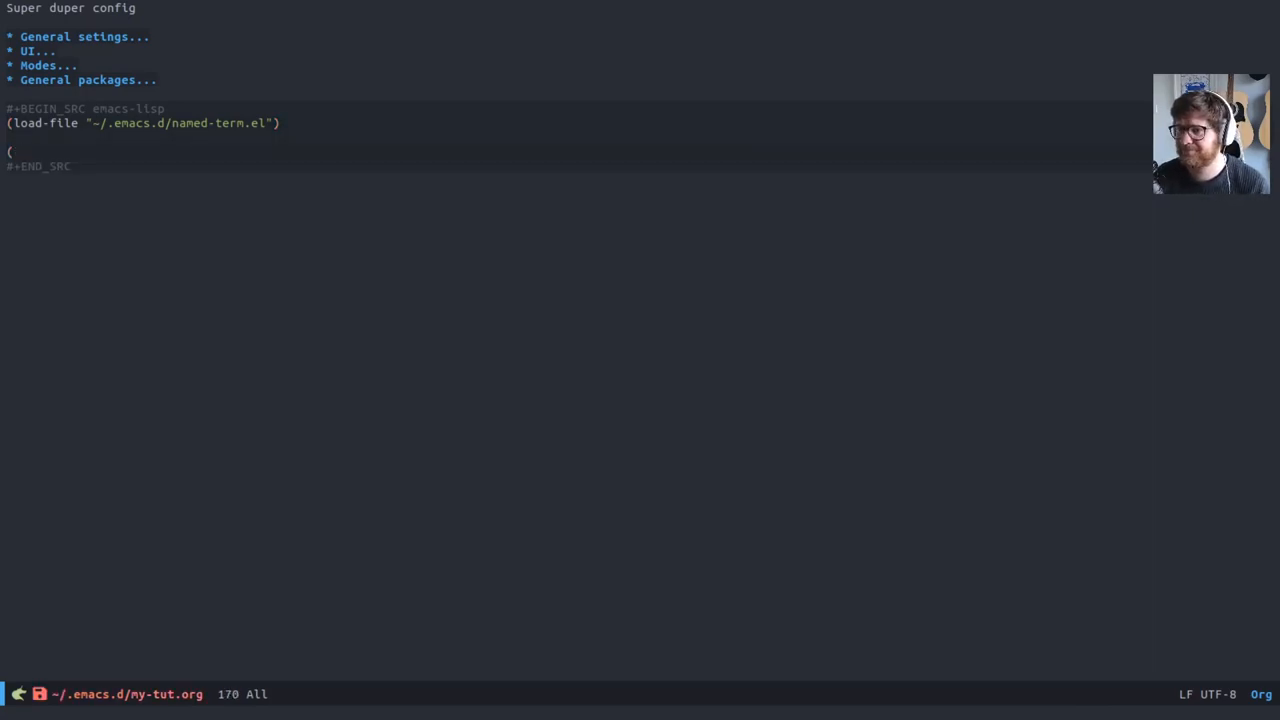
Step: Begin a (global-set-key (kbd "C-x t") ...) line and check whether C-x t is already bound
type("global")
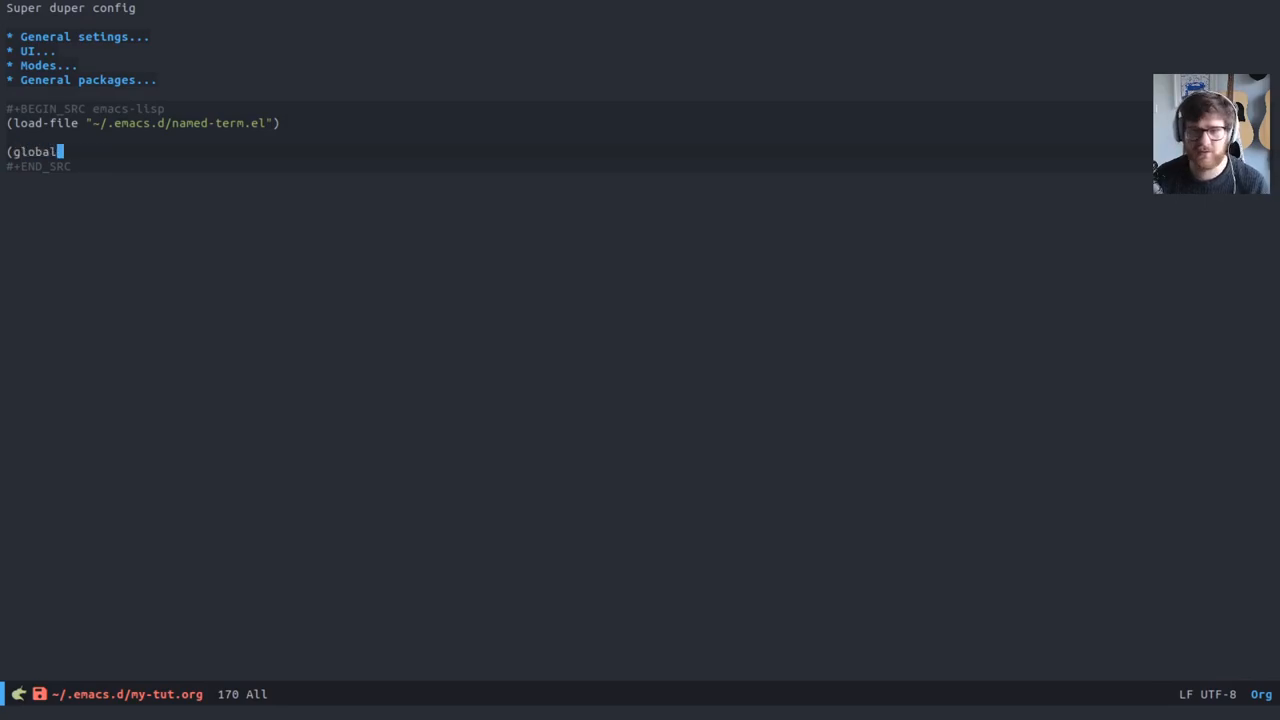
type("-set-key (kbd \"C")
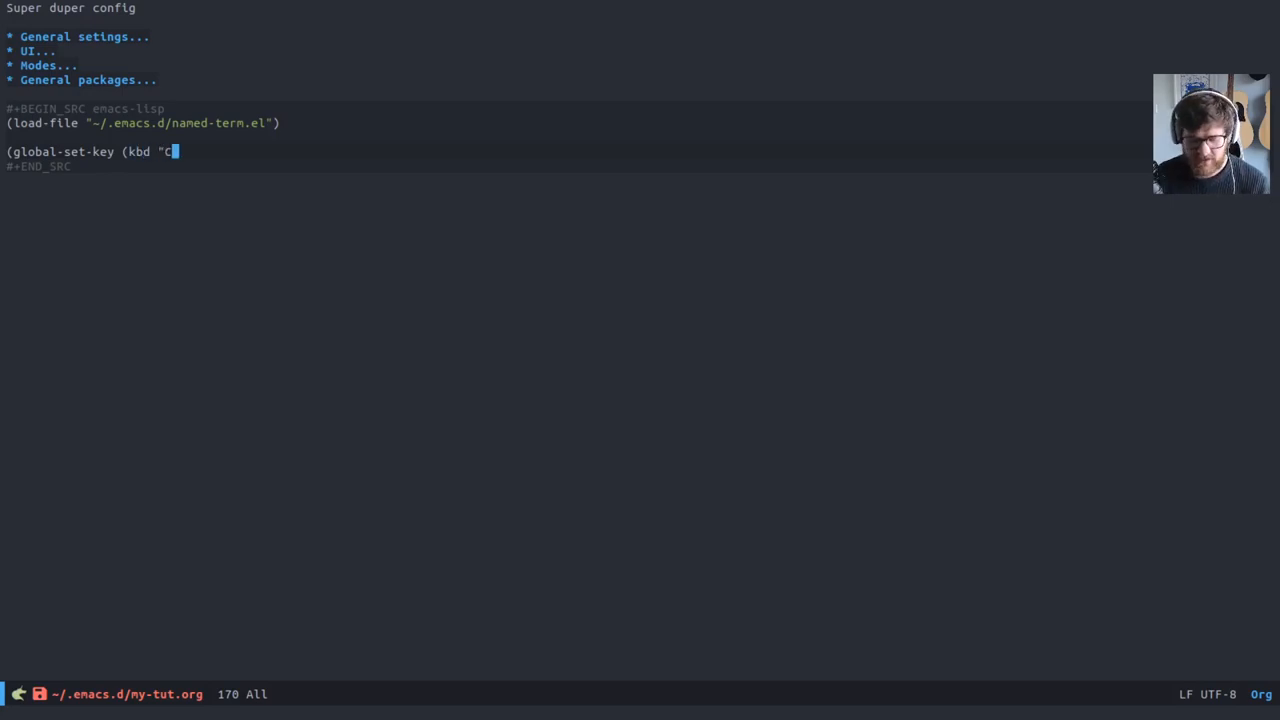
type("-x t")
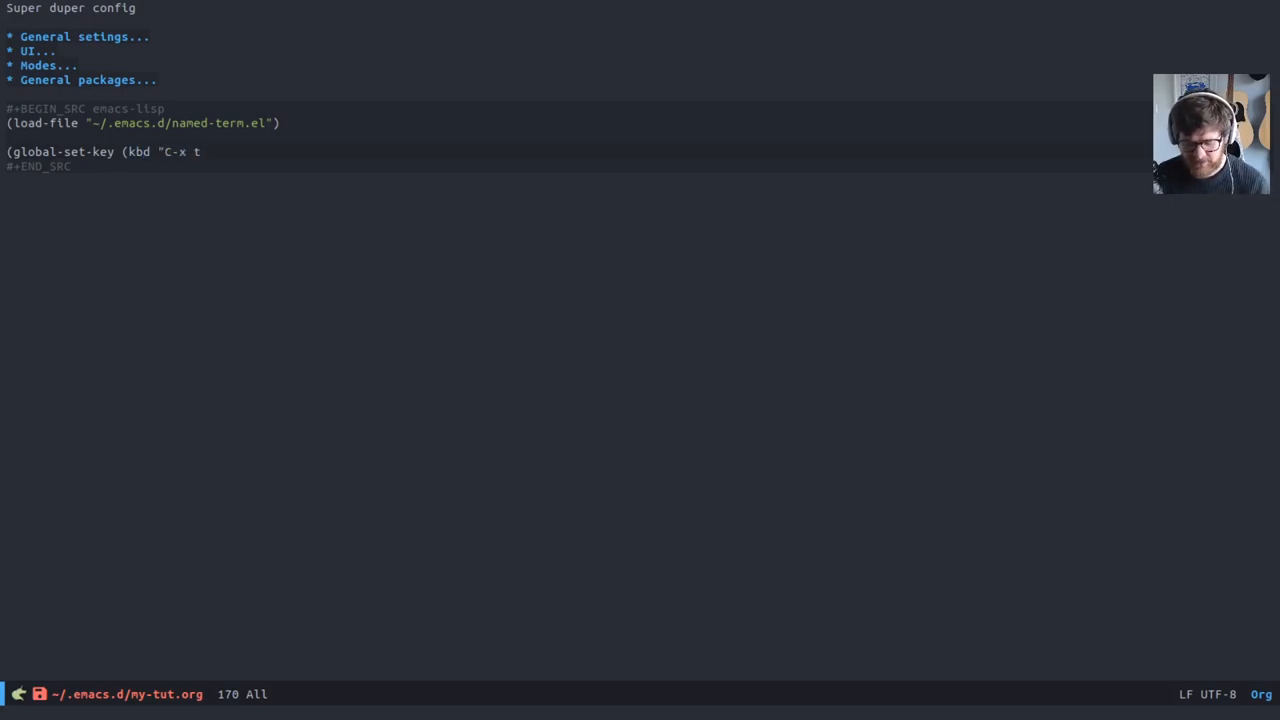
key("C-x t")
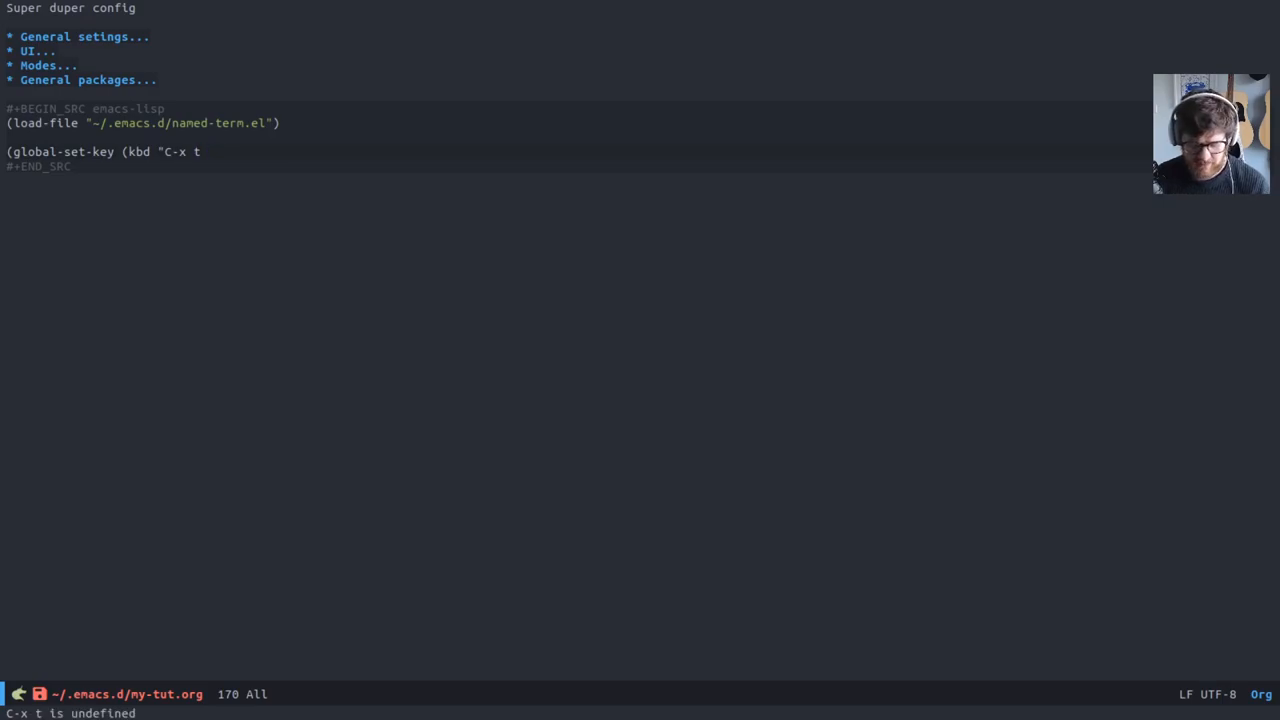
key("C-x")
type("\")")
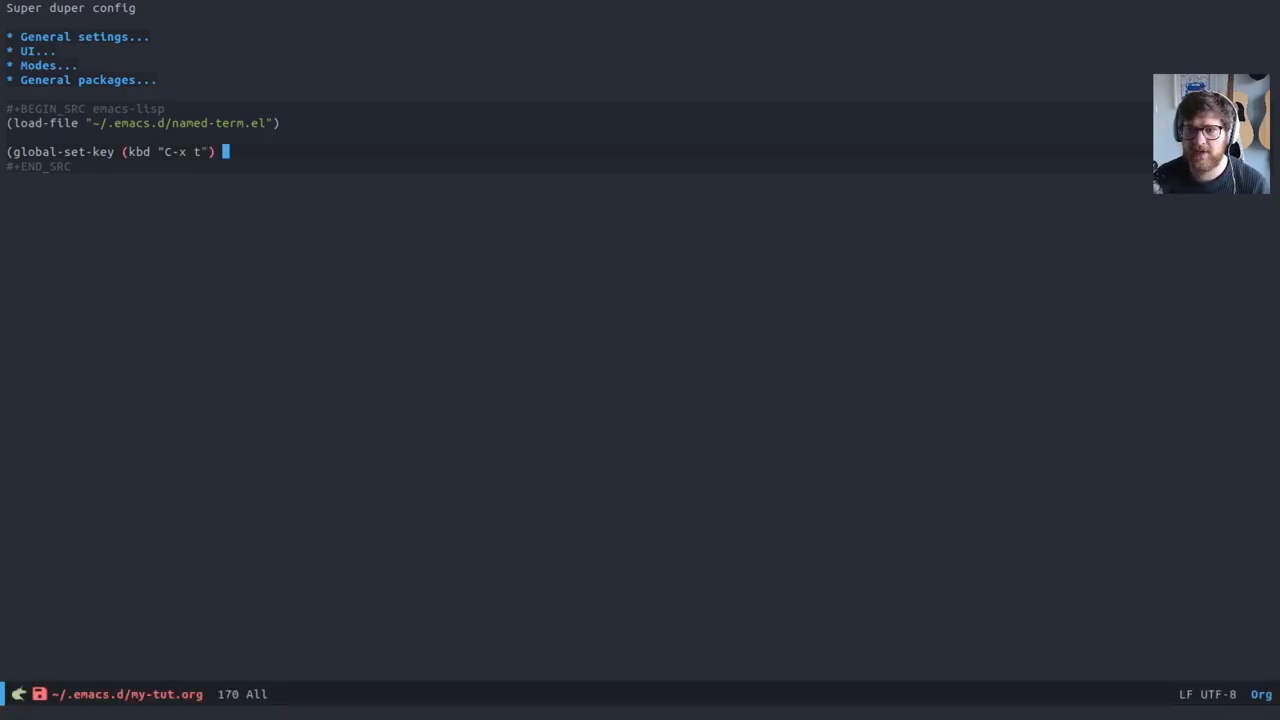
Step: Complete the binding with 'named-term, evaluate it, and invoke C-x t to get the Name: prompt
type("'name")
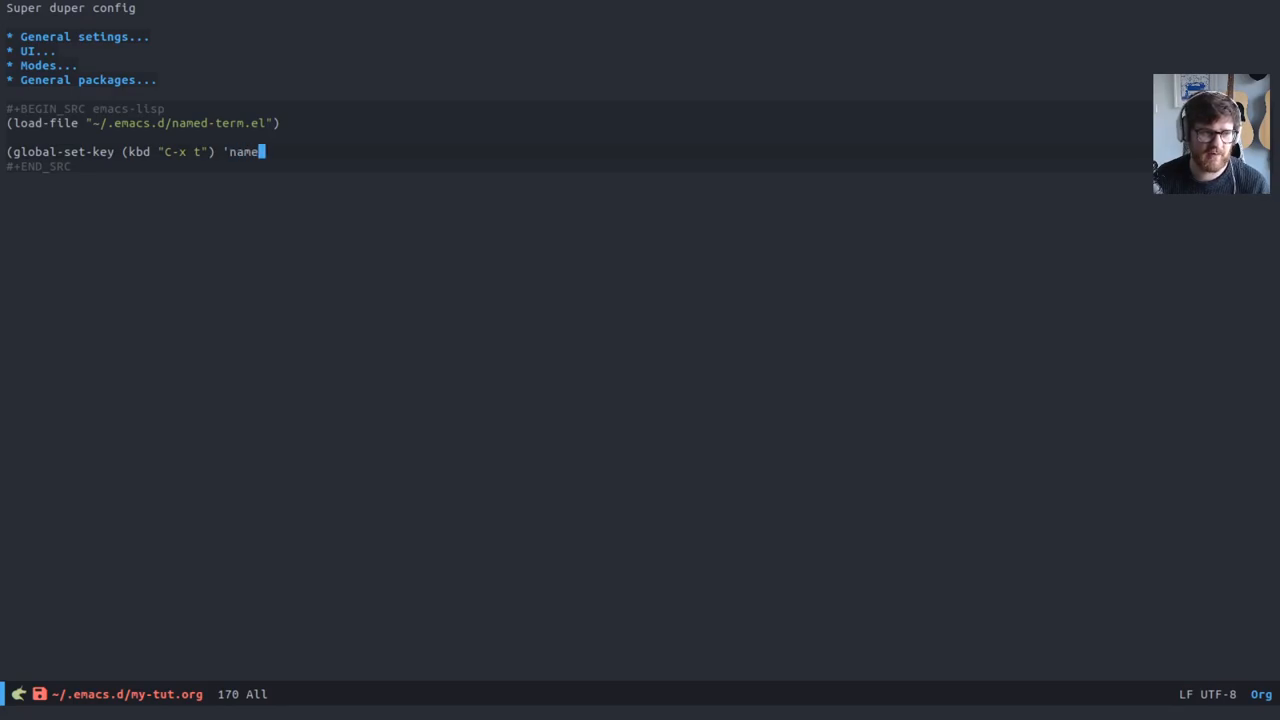
type("d-term)")
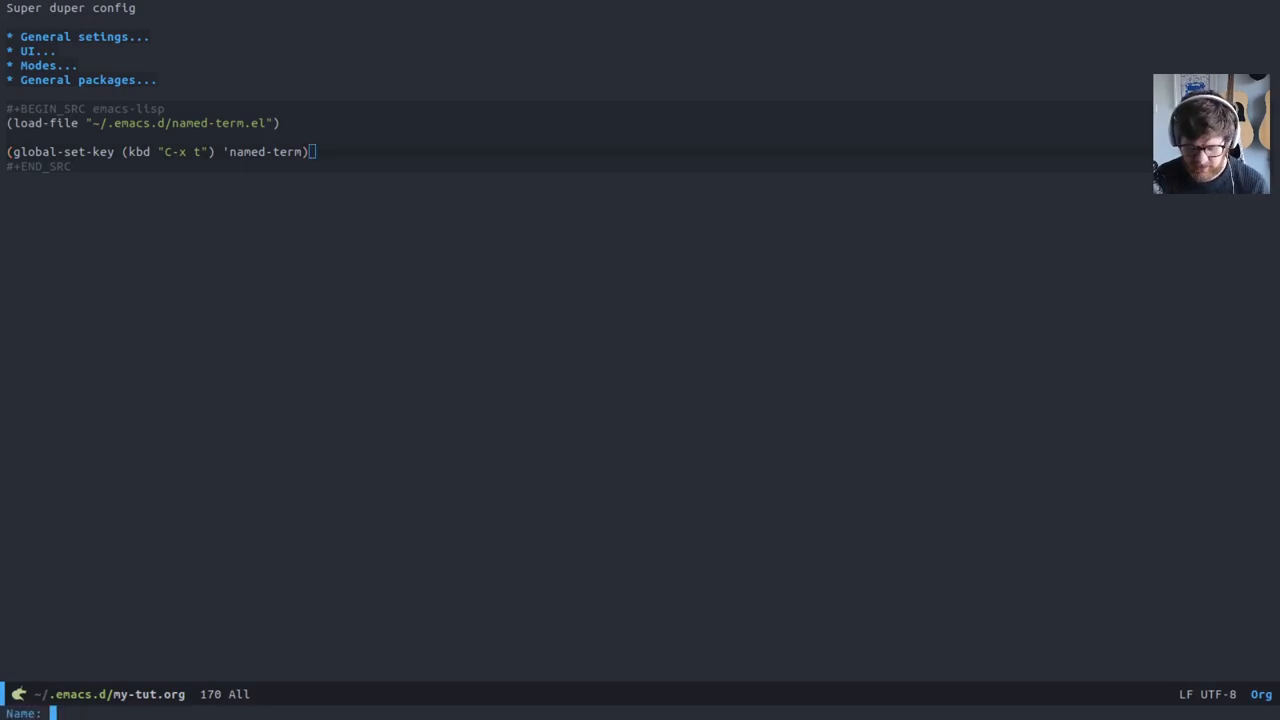
Step: Enter test-term-named-2-the-reloaded-version at the Name: prompt to create the terminal
type("test-term-named-2-")
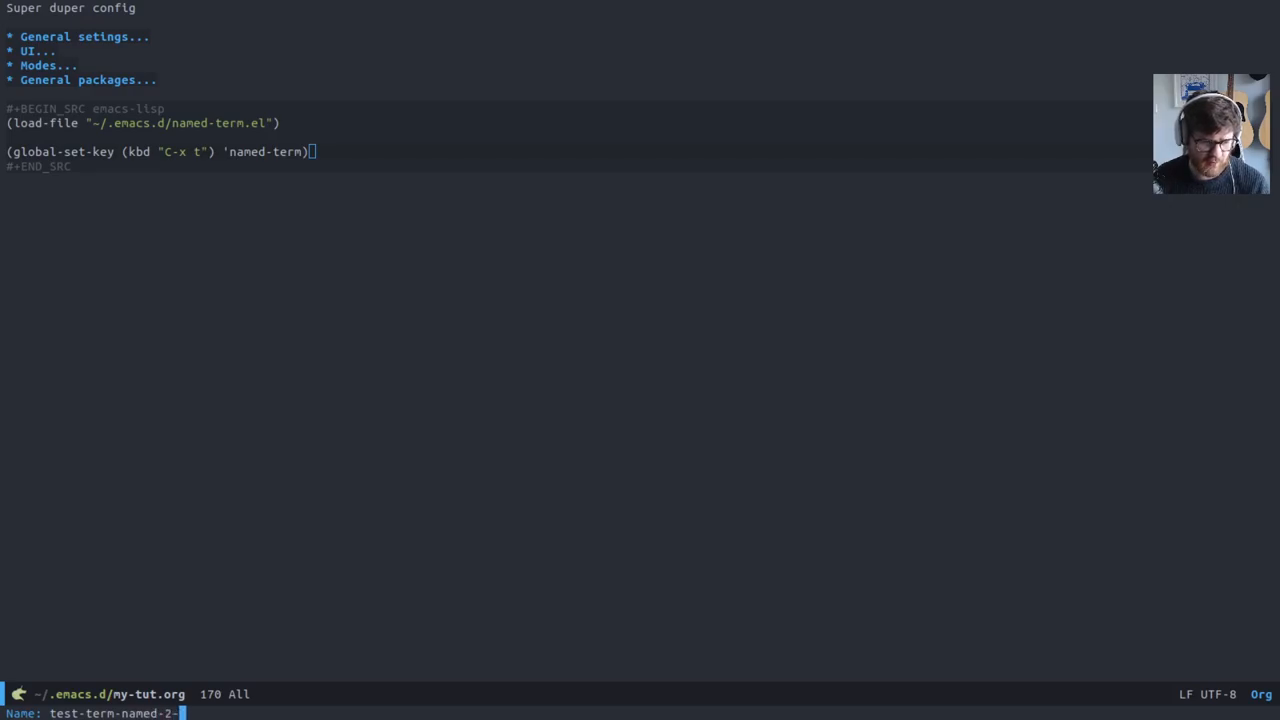
type("the-b")
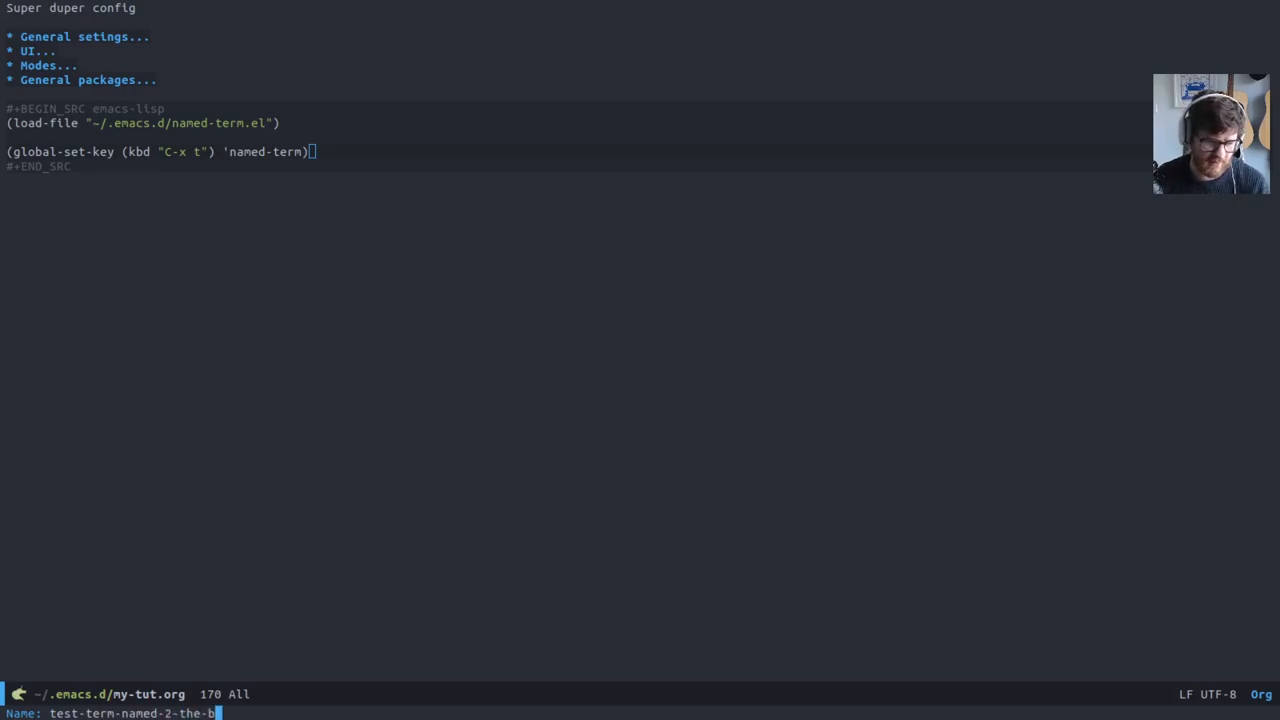
type("reloa")
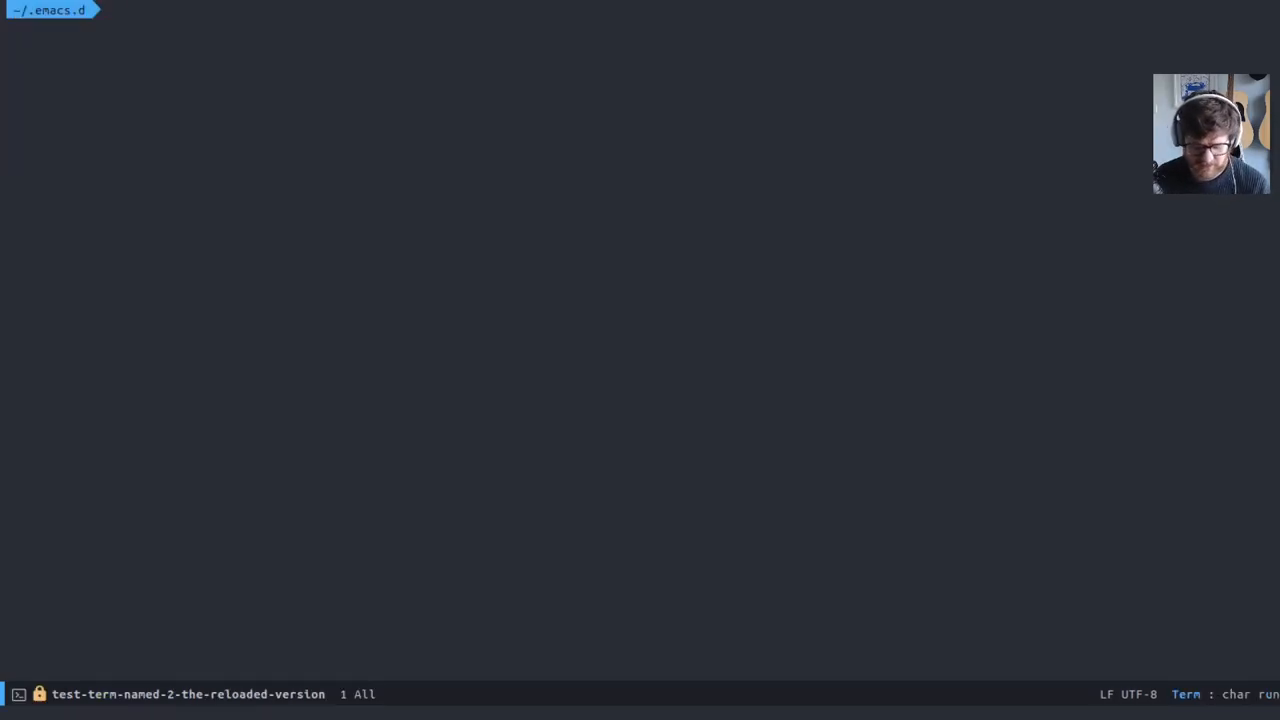
Step: Run cat ~/.zshrc in the new terminal, correcting a mistyped path
type("cat")
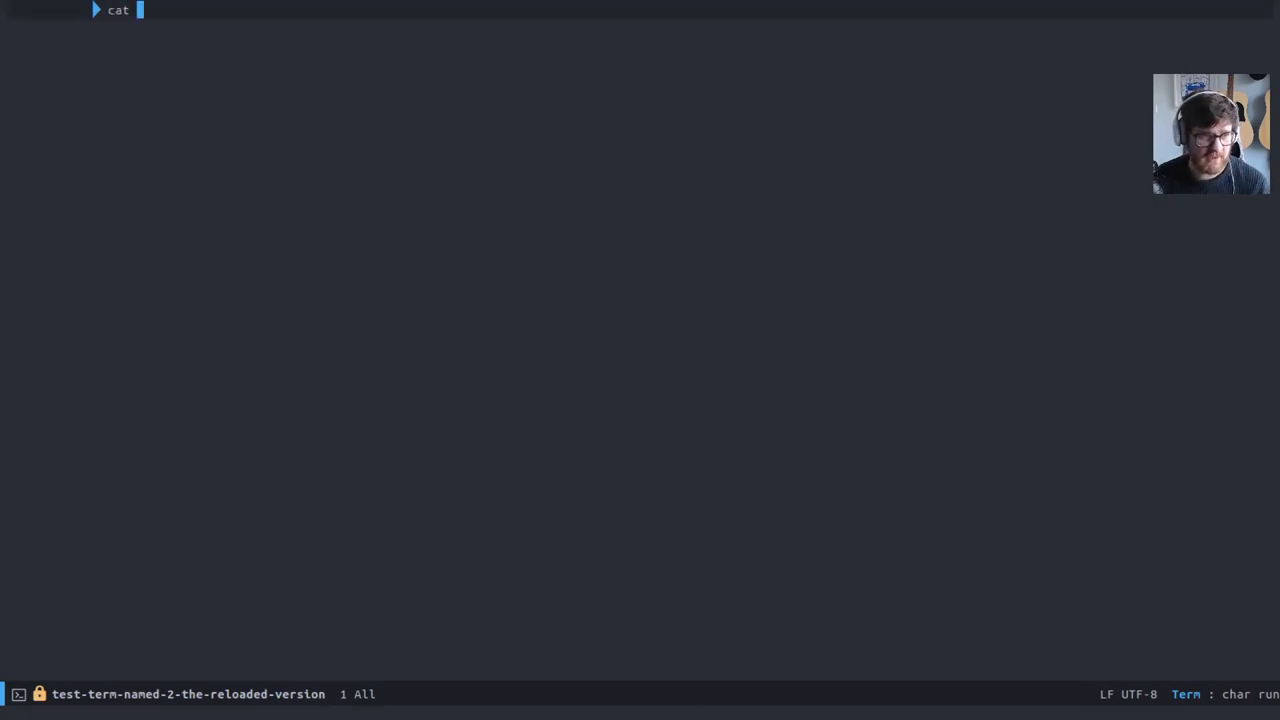
type(".zsh")
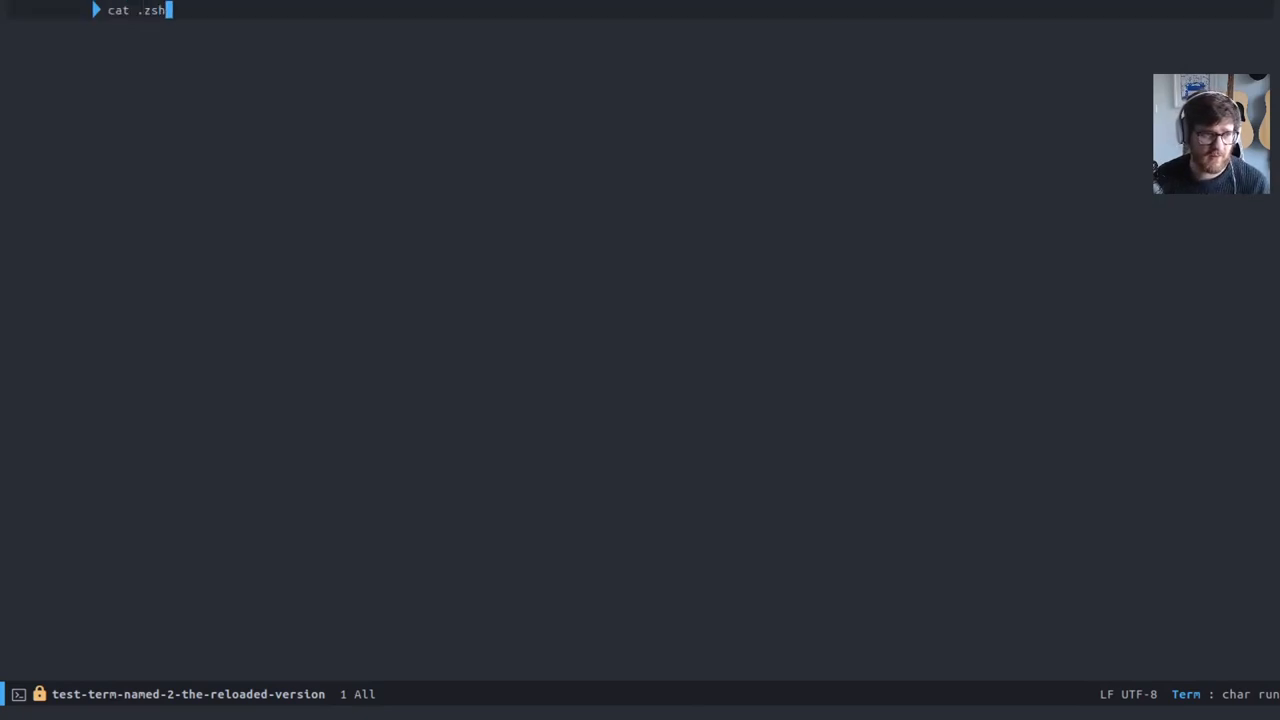
key("BackSpace")
type("~/")
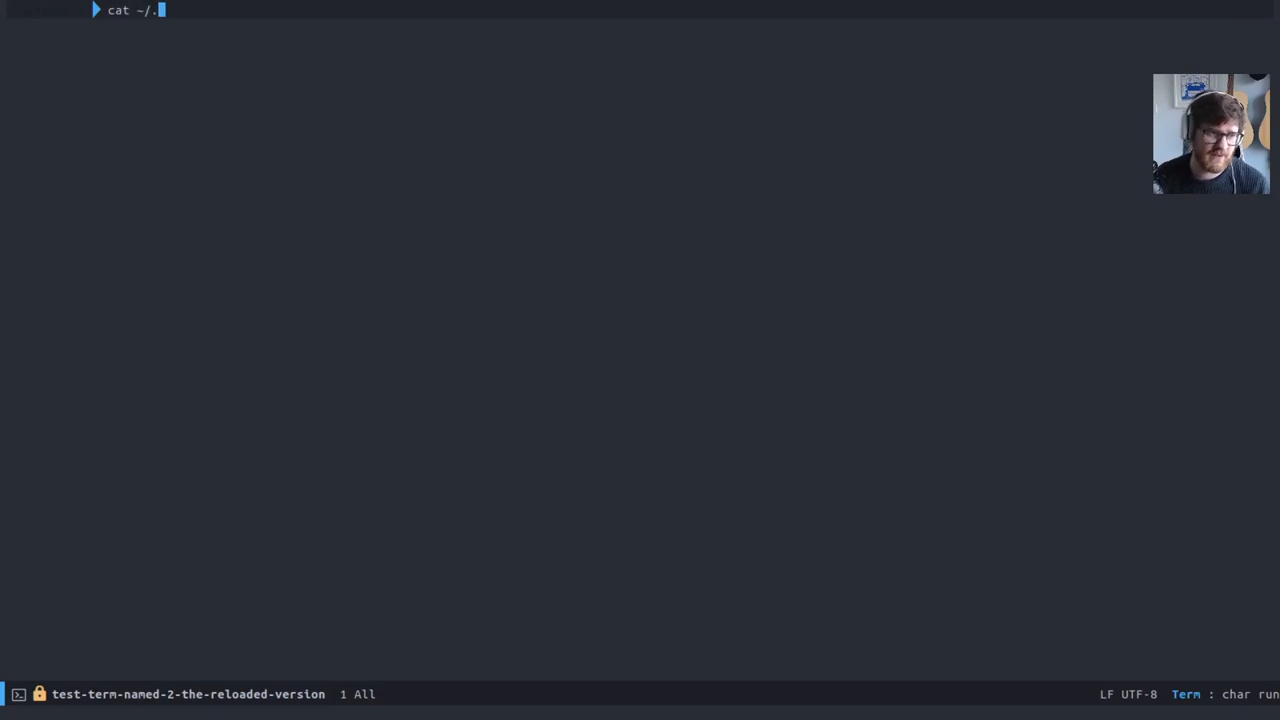
type("zshr")
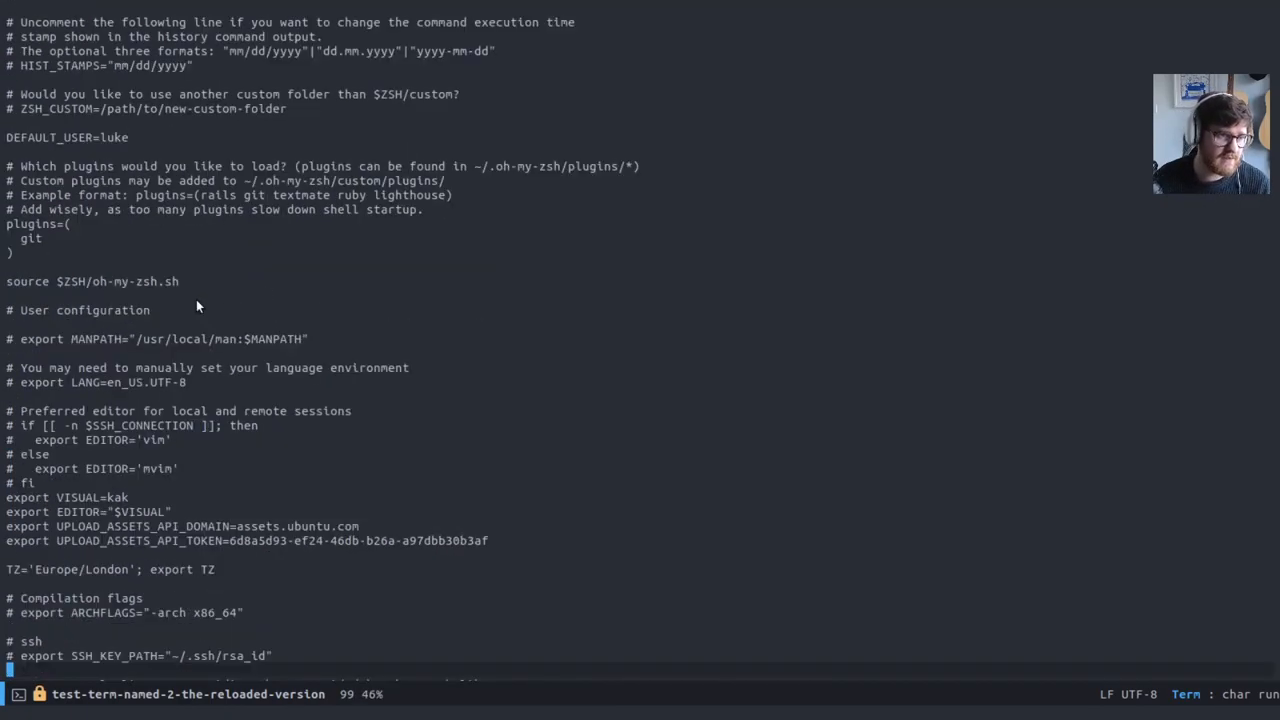
mouse_move(261, 306)
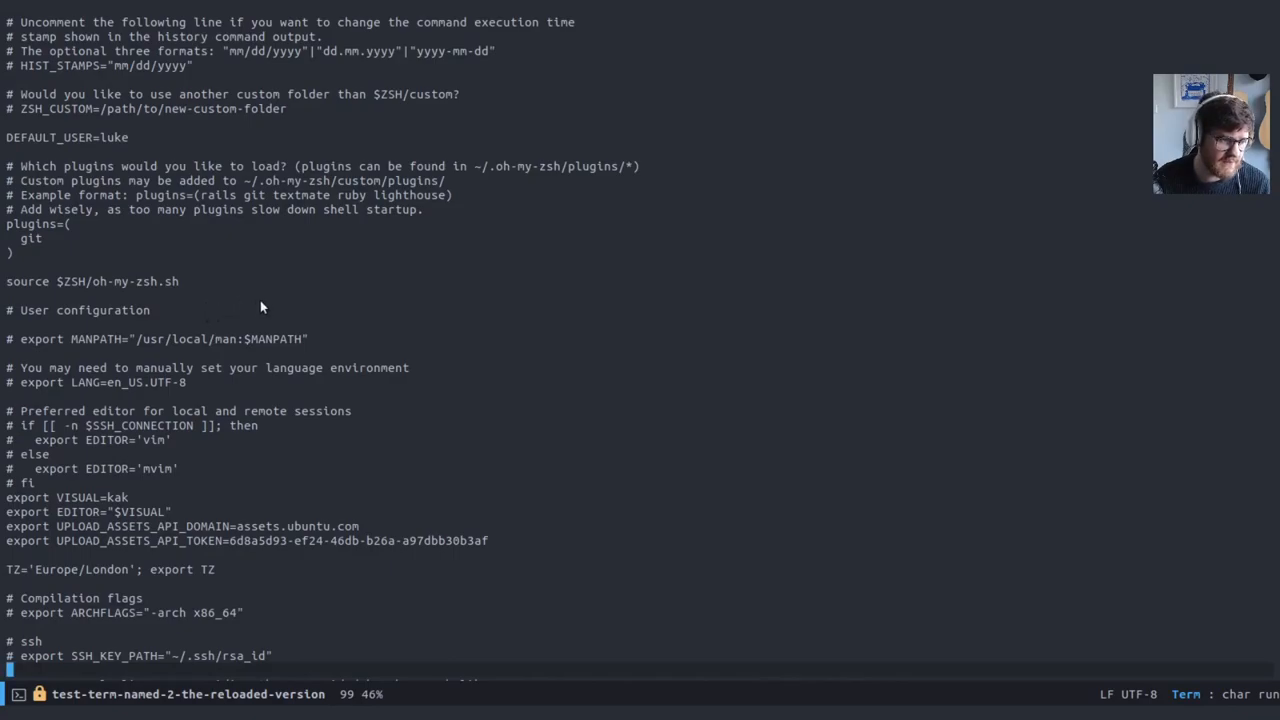